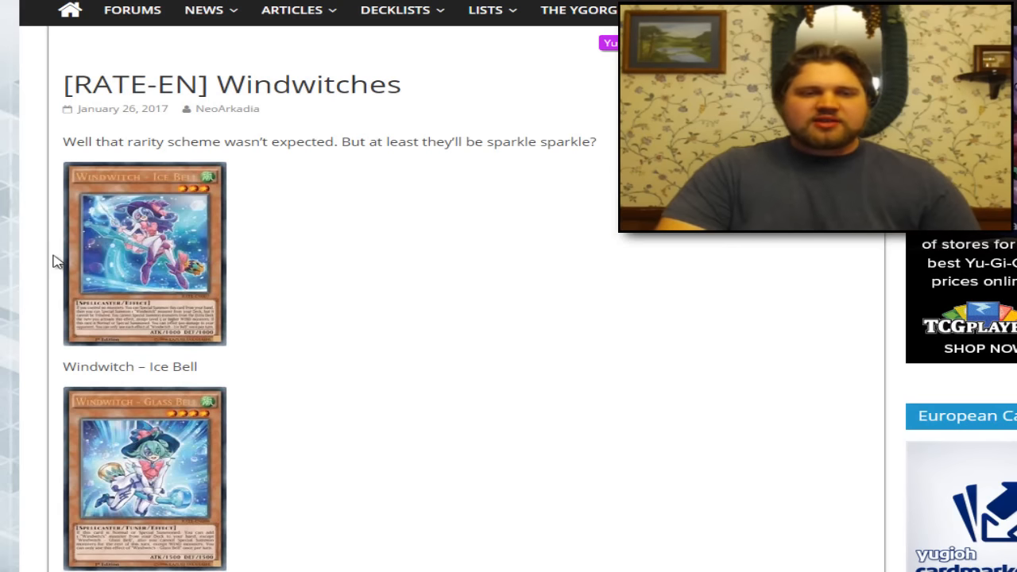
scroll("down", 3)
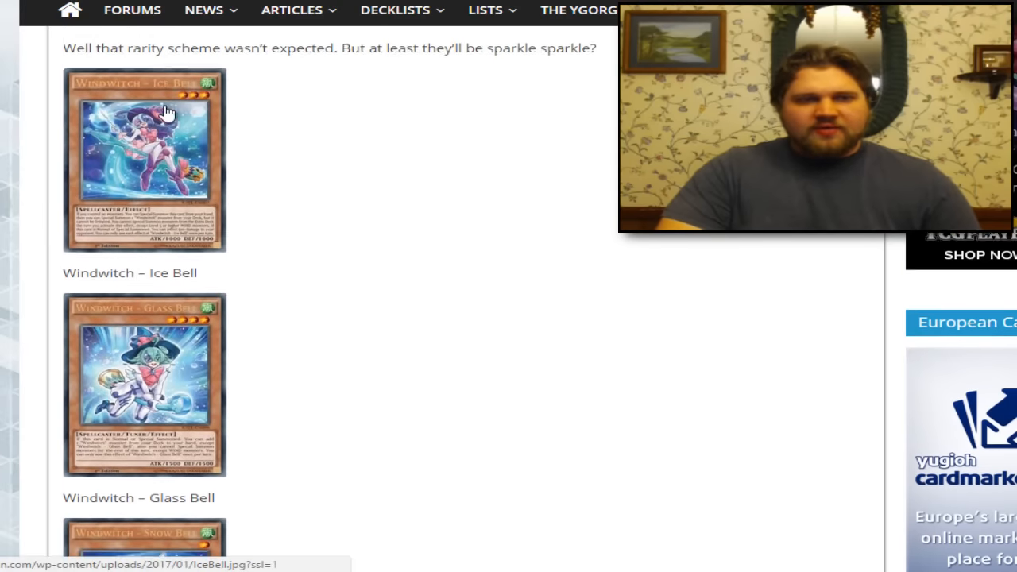
scroll("up", 3)
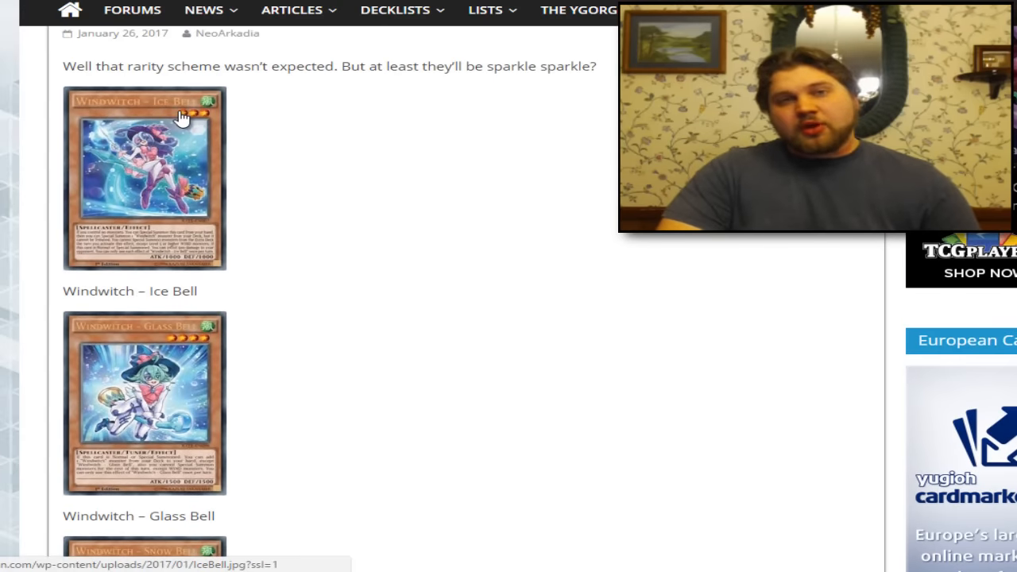
mouse_move(305, 143)
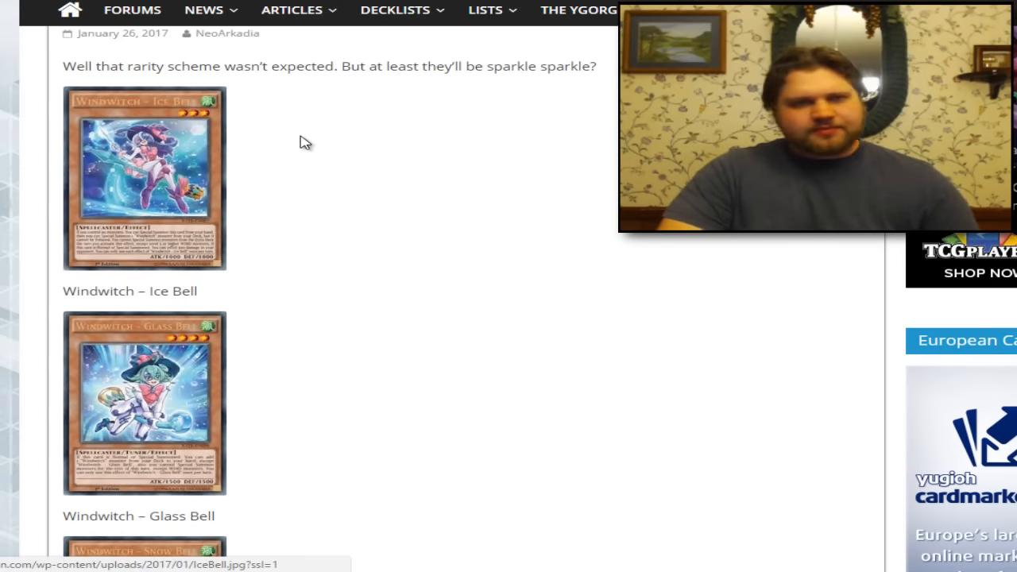
scroll("down", 3)
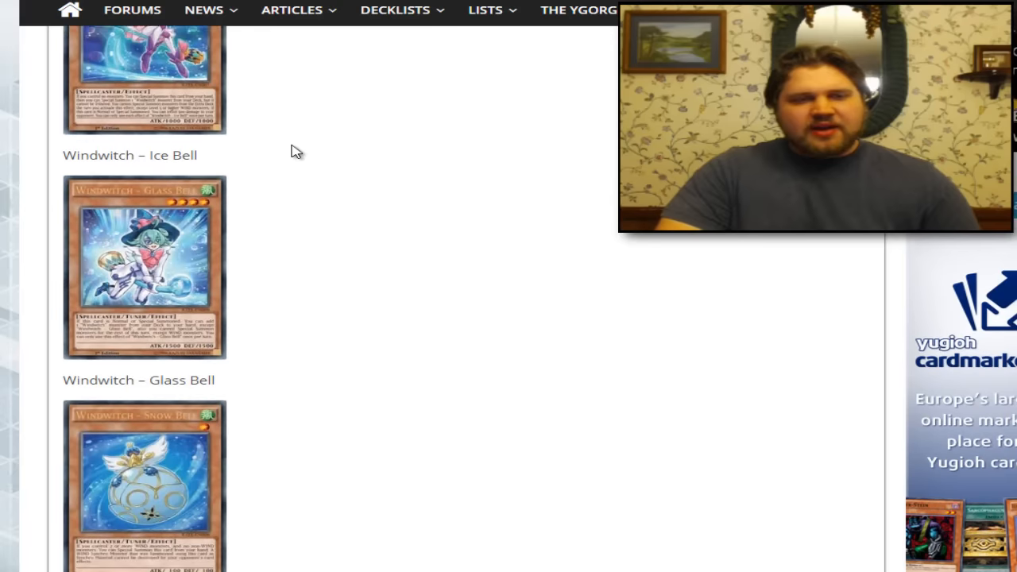
scroll("down", 3)
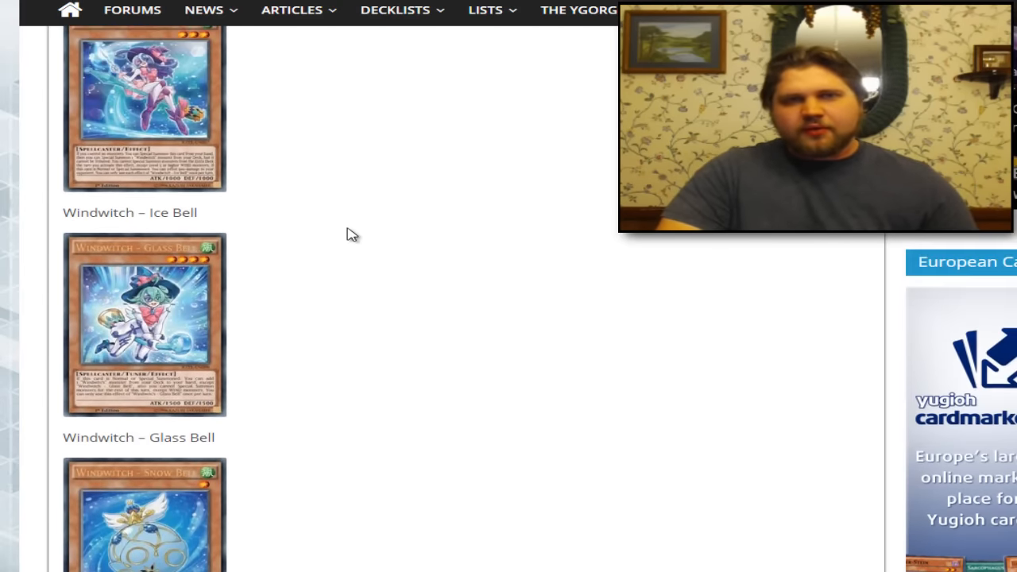
scroll("up", 3)
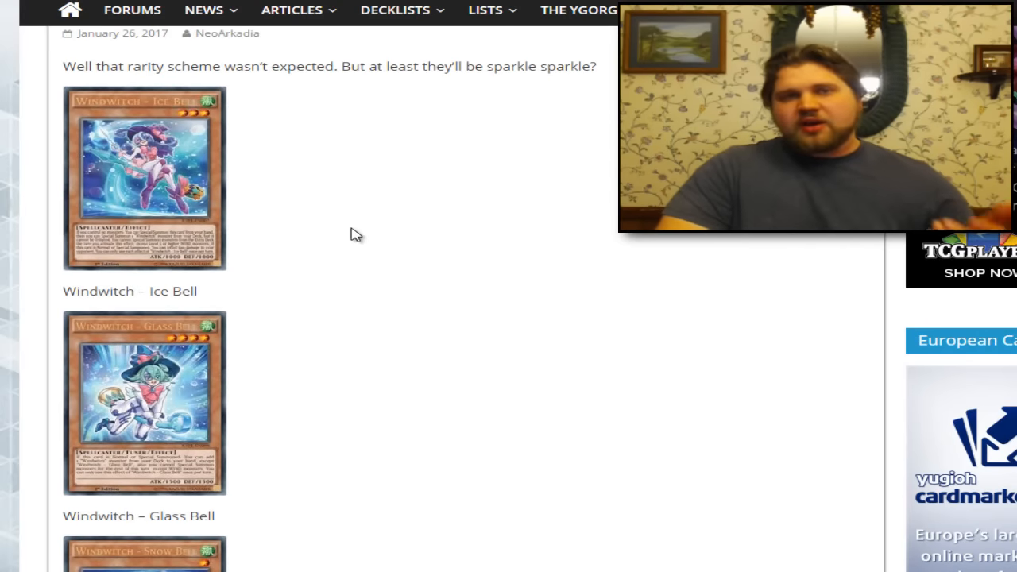
mouse_move(384, 261)
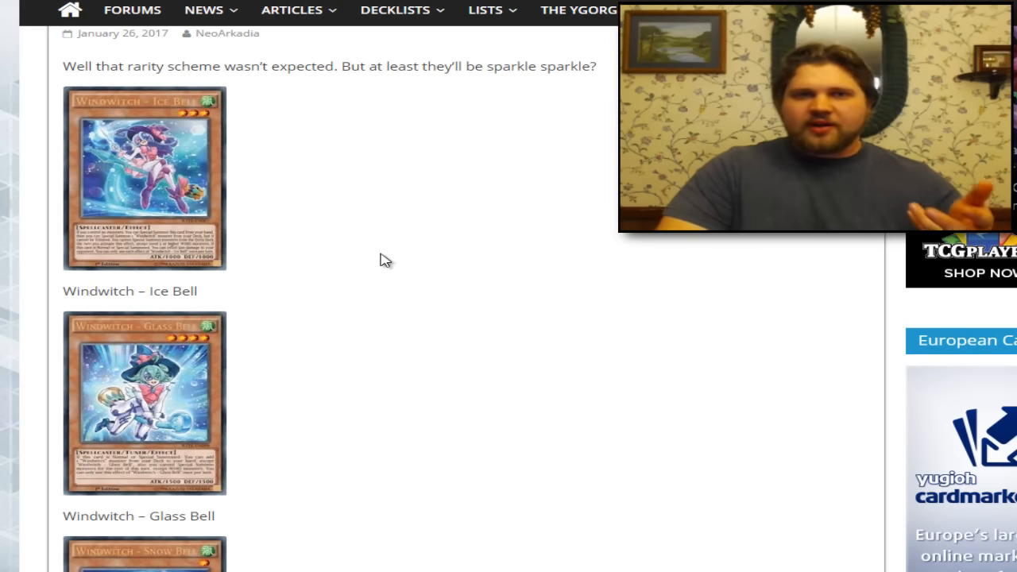
scroll("down", 3)
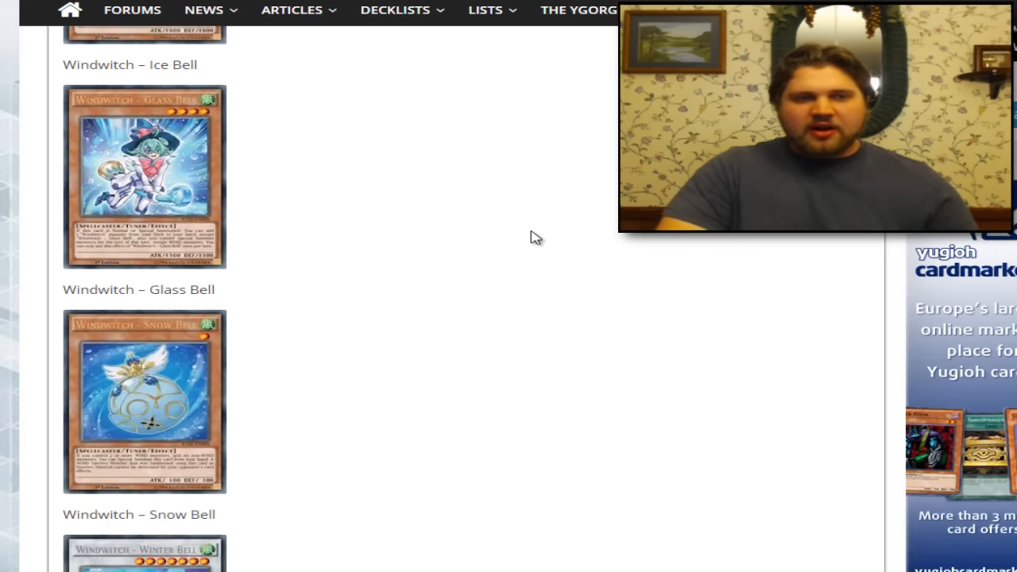
scroll("down", 3)
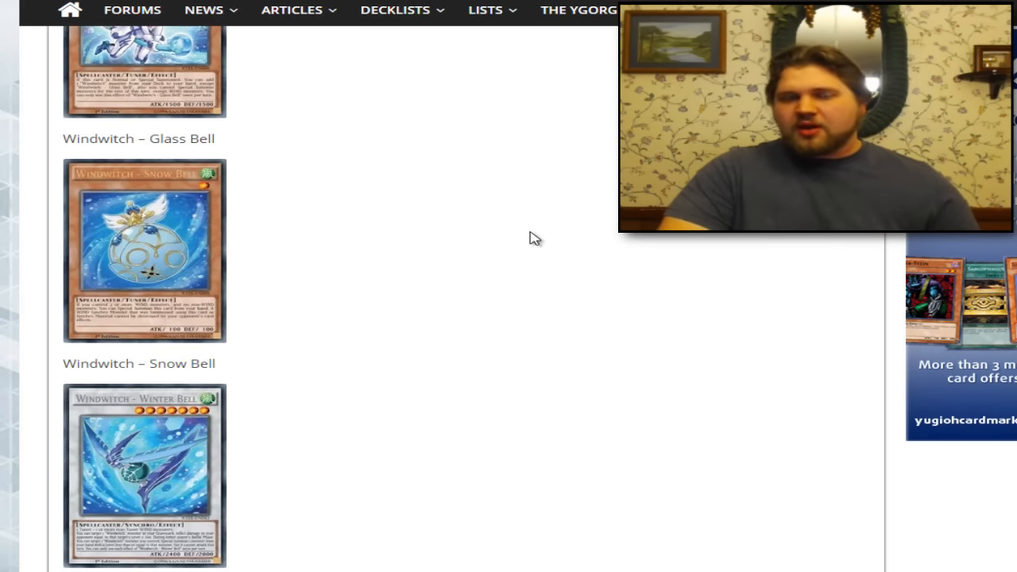
scroll("up", 3)
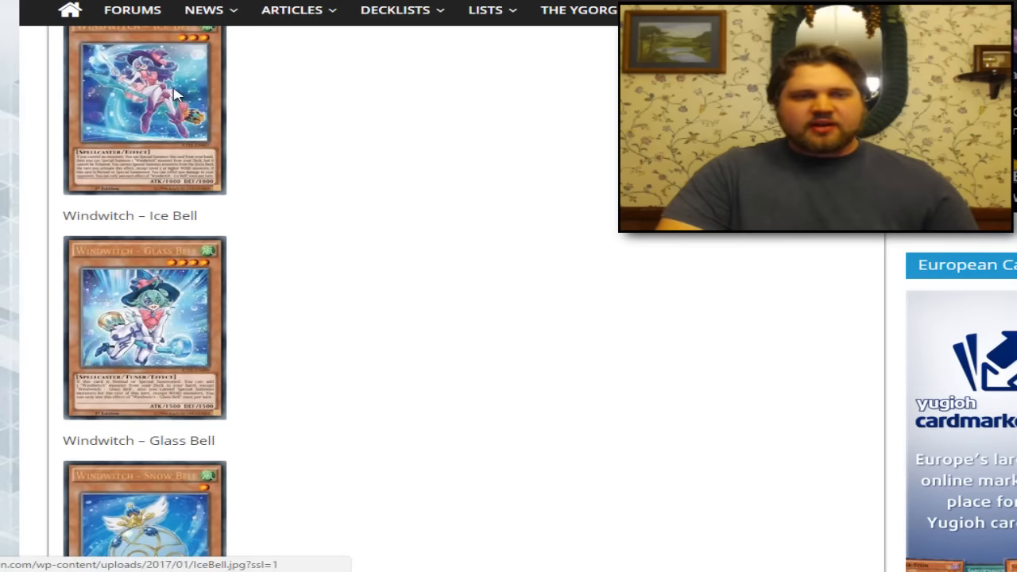
scroll("down", 3)
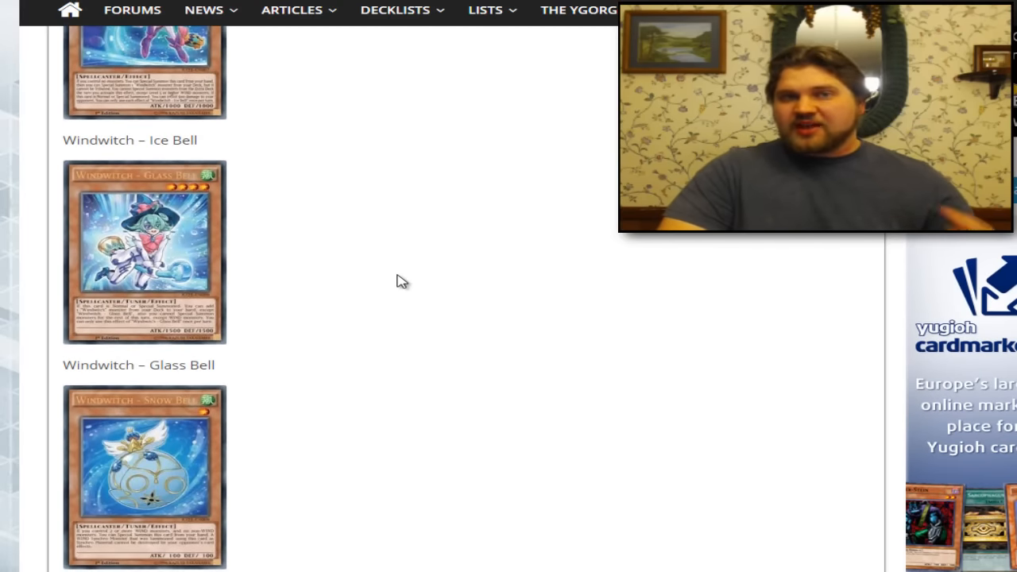
scroll("down", 3)
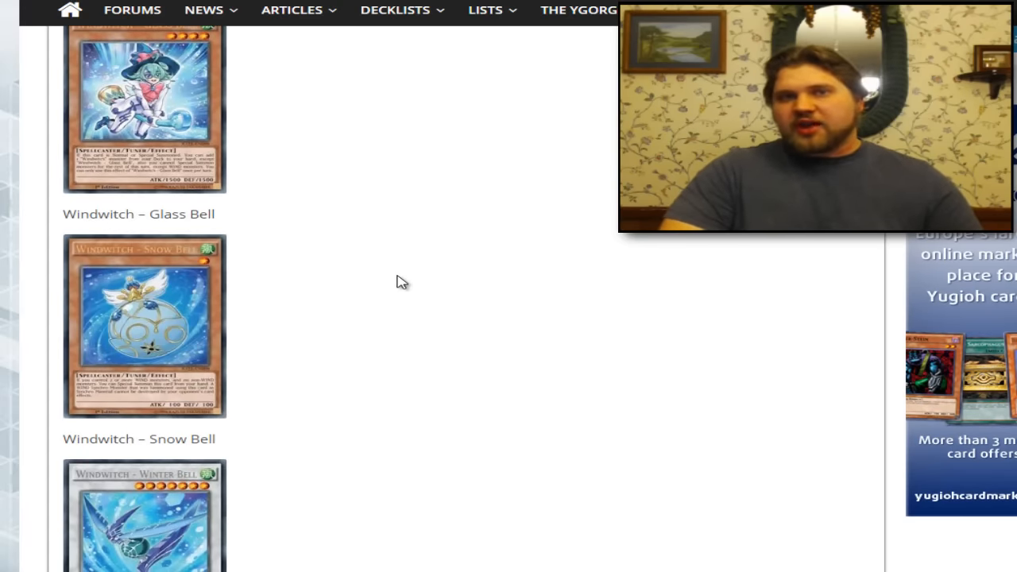
scroll("down", 3)
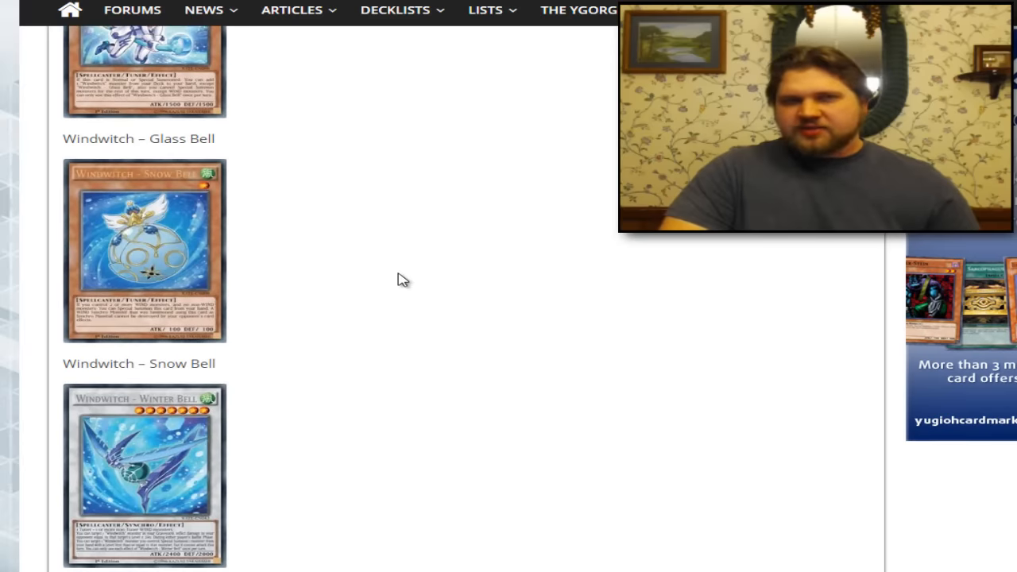
scroll("down", 3)
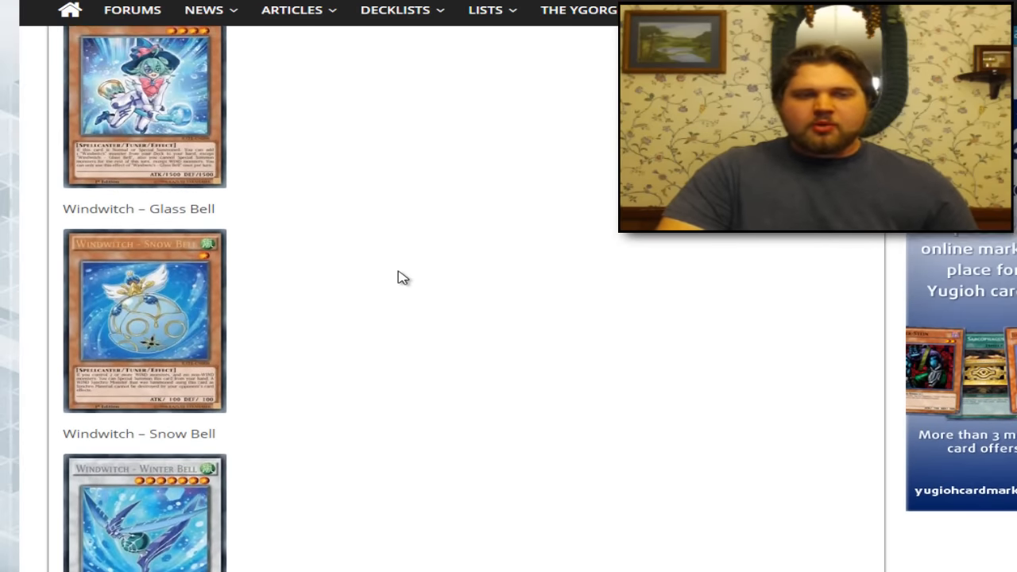
scroll("up", 3)
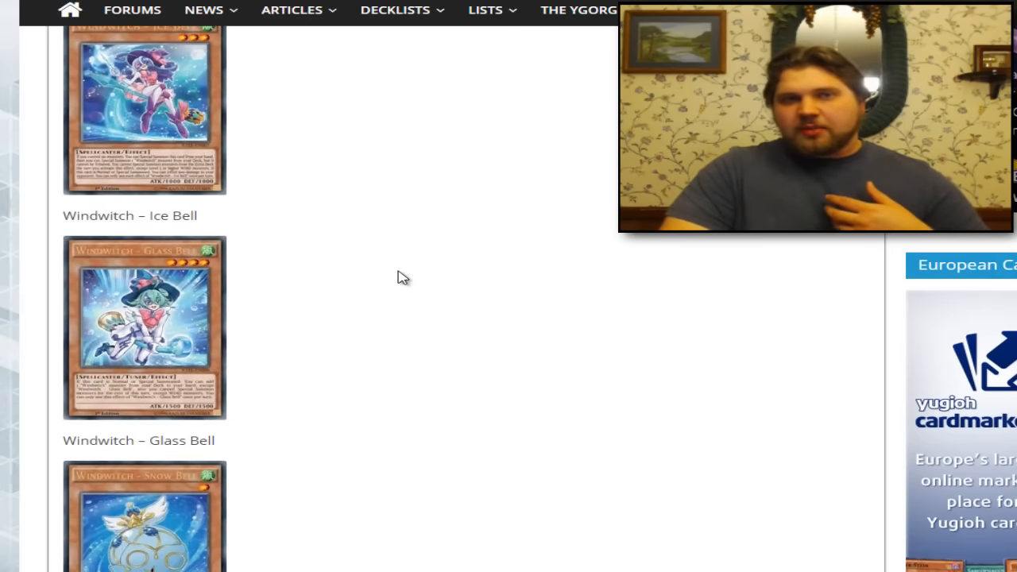
scroll("down", 3)
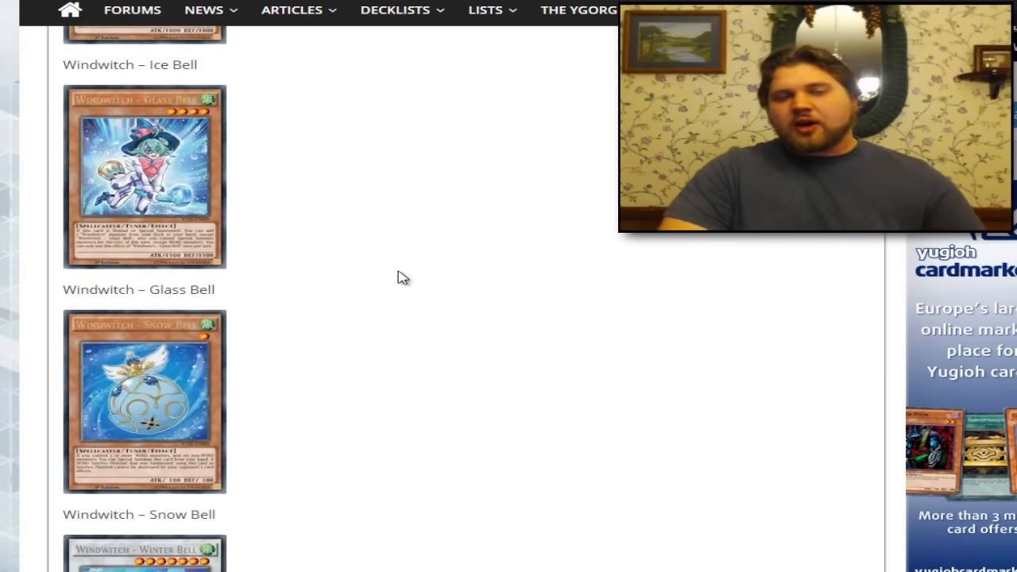
scroll("down", 3)
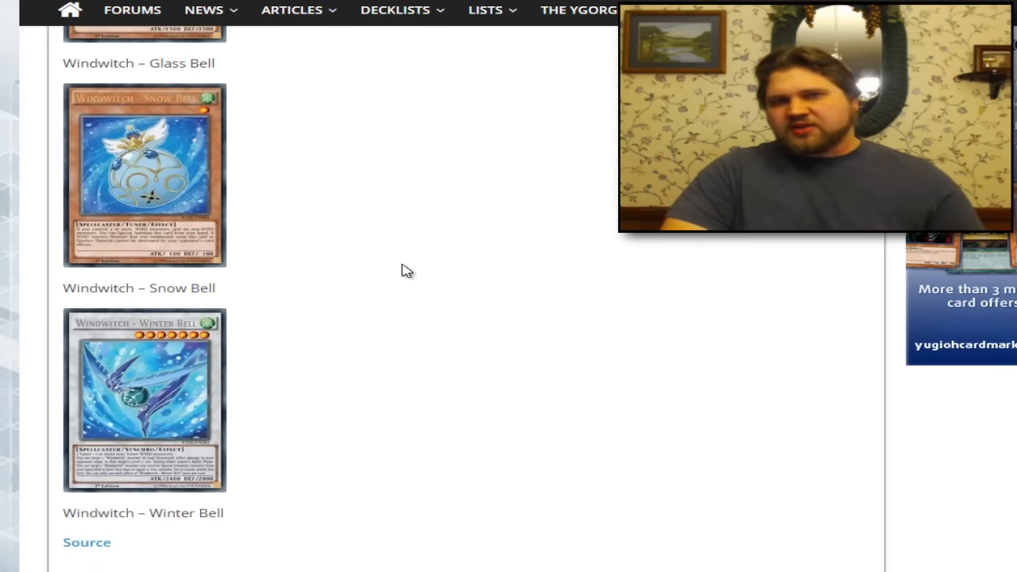
scroll("down", 3)
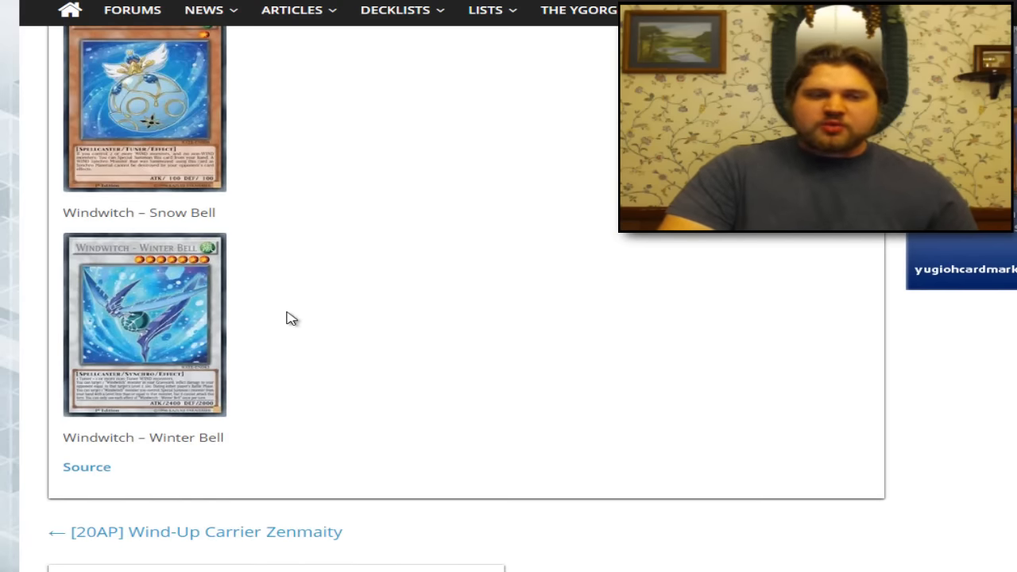
mouse_move(176, 258)
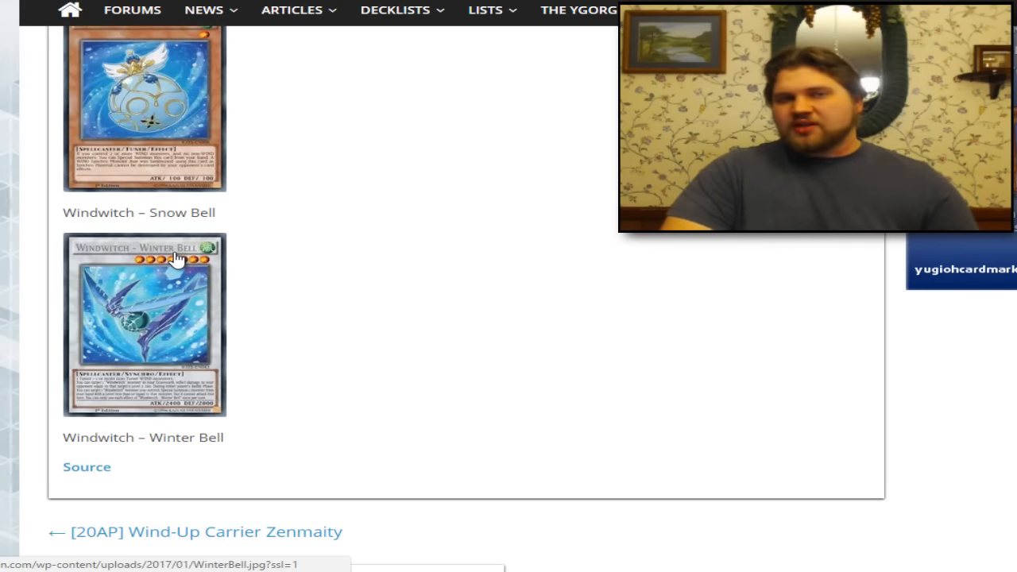
mouse_move(133, 261)
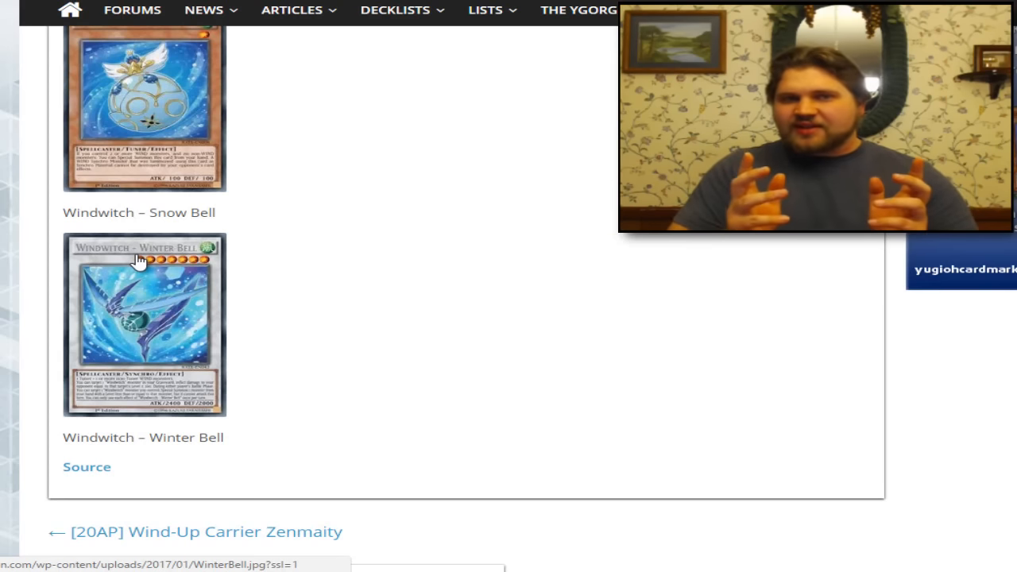
mouse_move(308, 268)
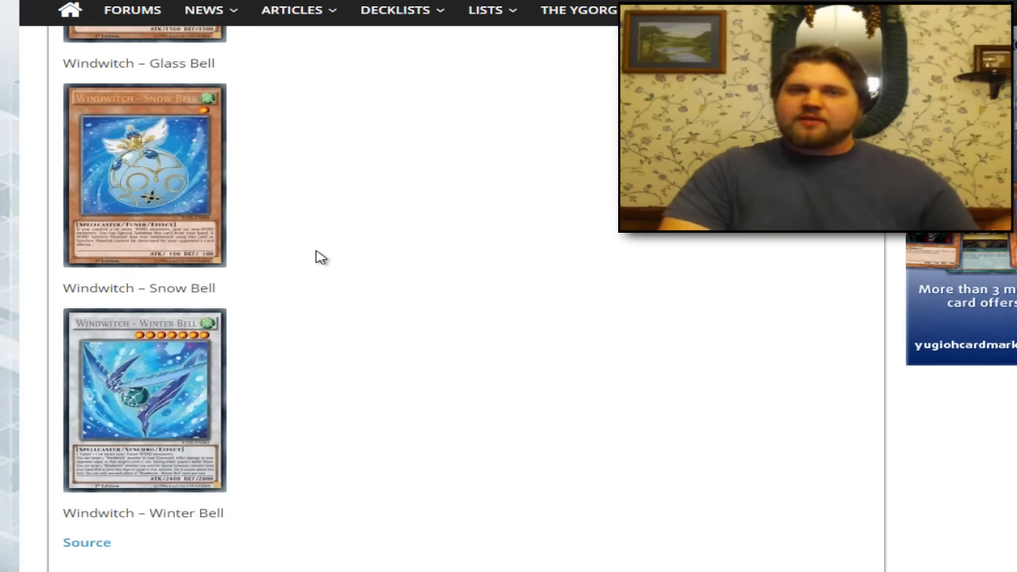
scroll("up", 3)
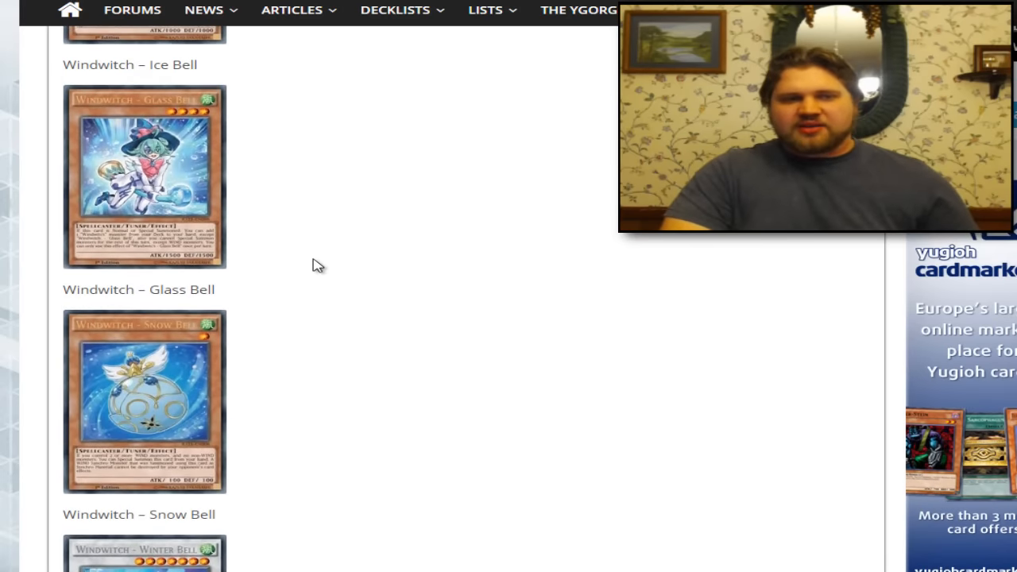
scroll("up", 3)
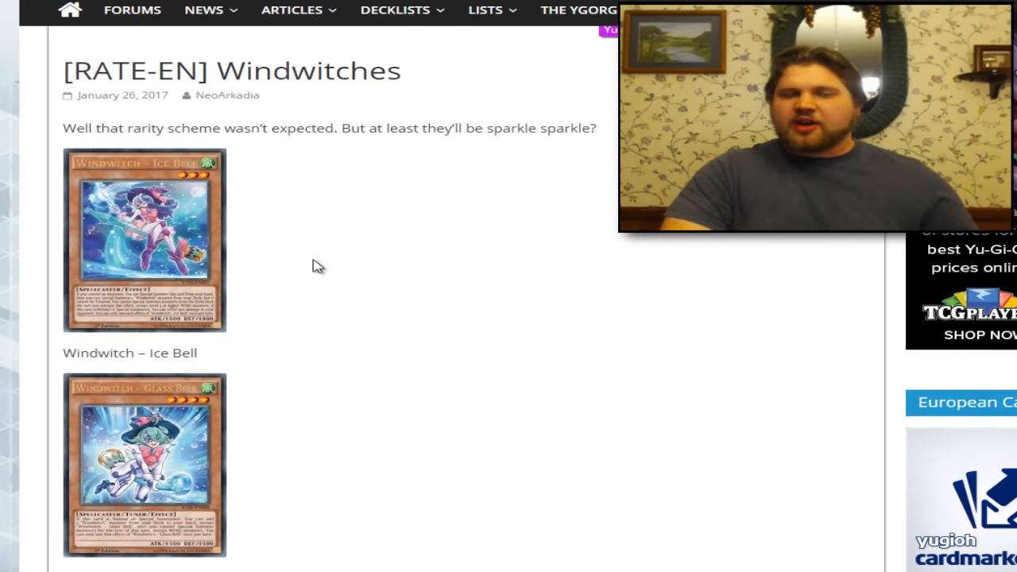
scroll("down", 3)
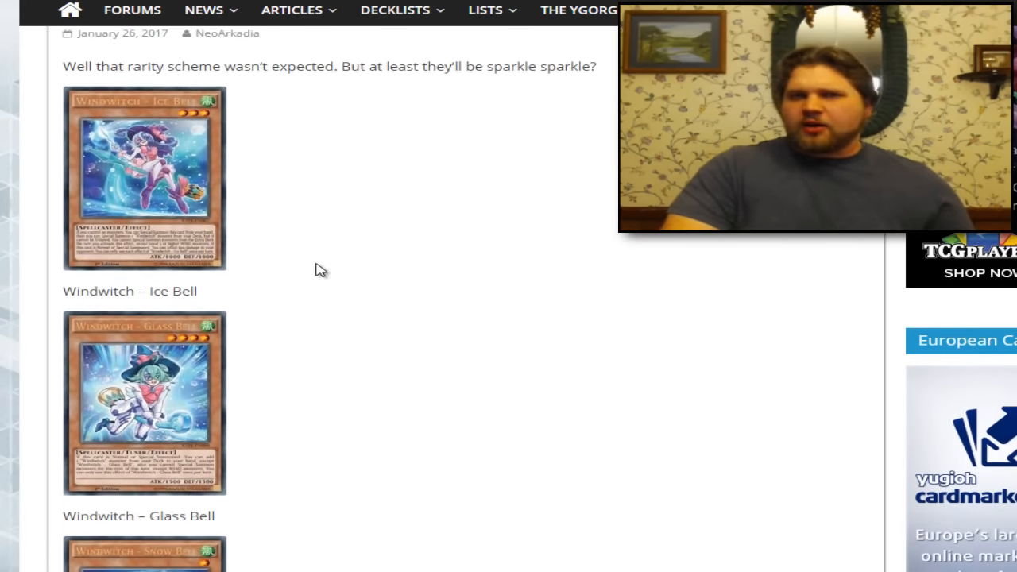
scroll("down", 3)
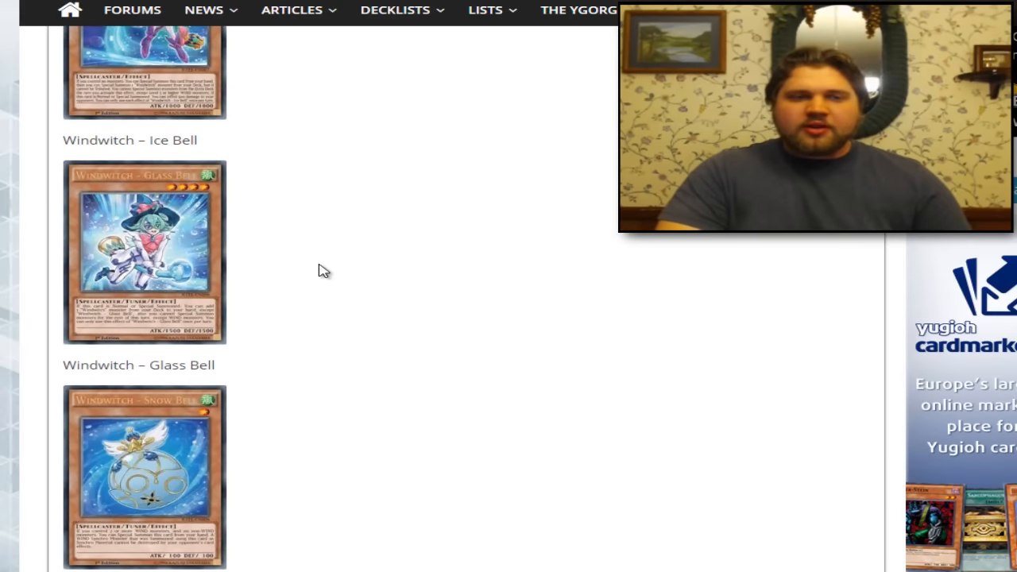
scroll("up", 3)
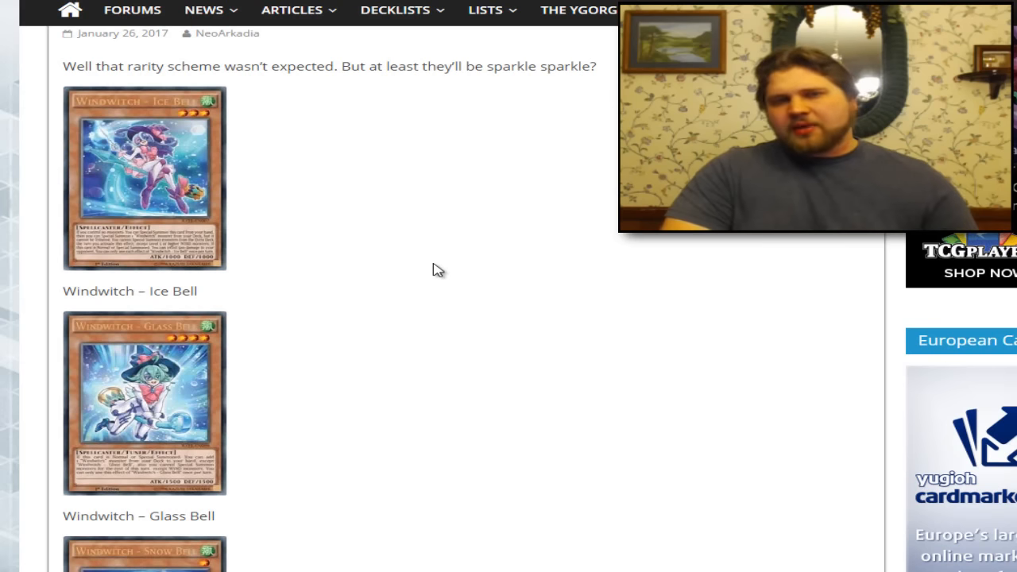
mouse_move(591, 282)
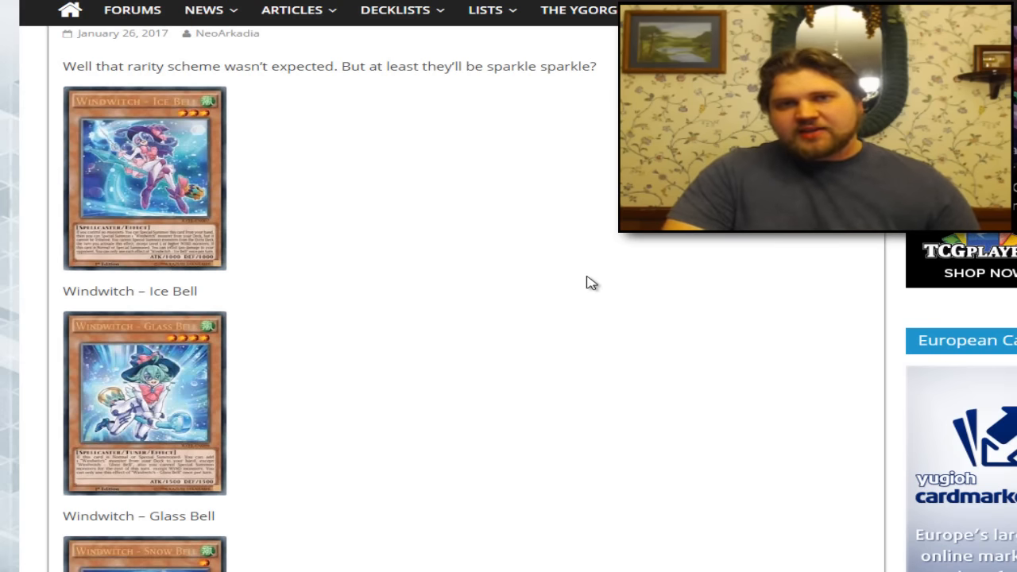
scroll("down", 3)
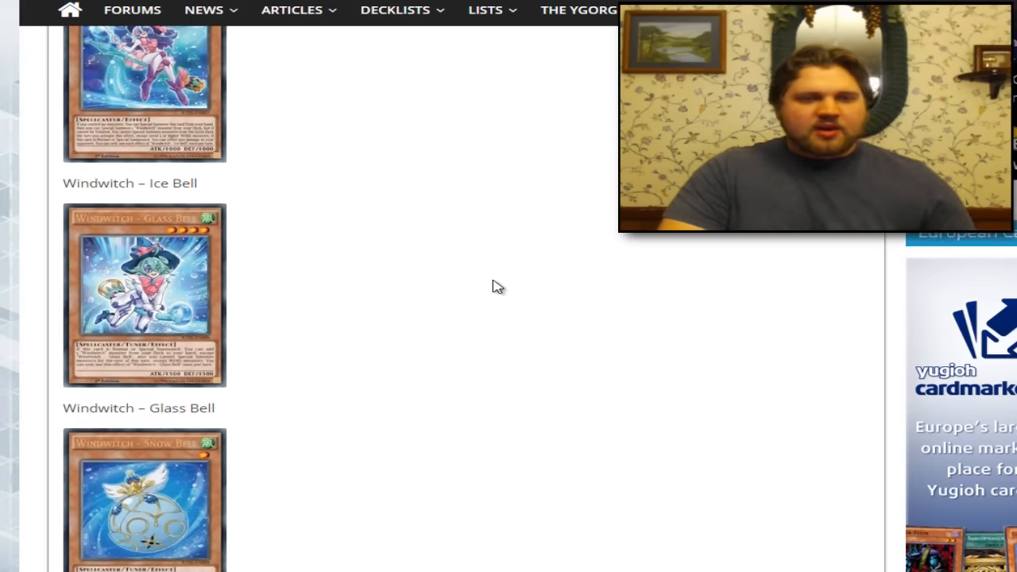
scroll("down", 3)
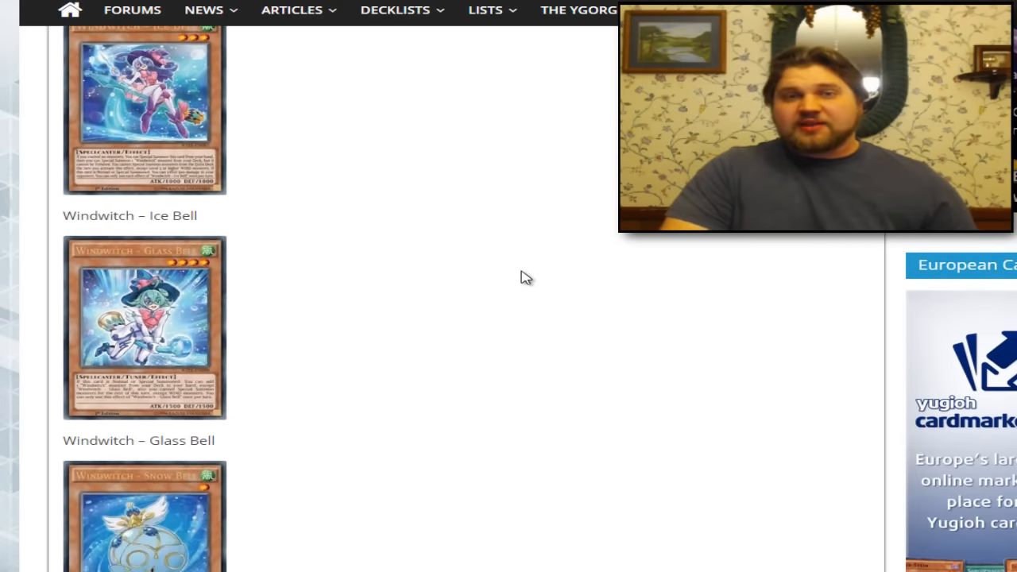
scroll("down", 3)
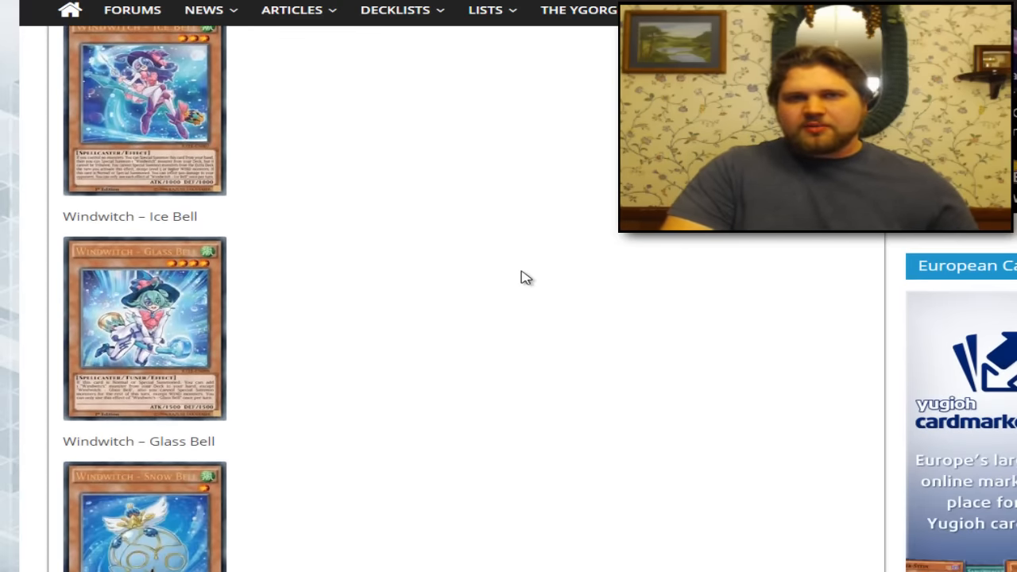
scroll("down", 3)
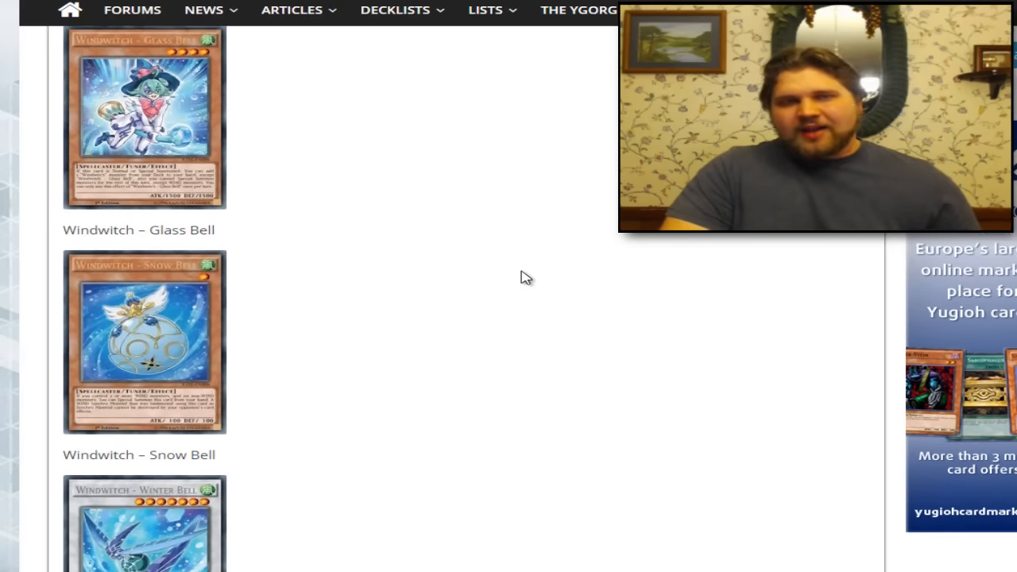
scroll("up", 3)
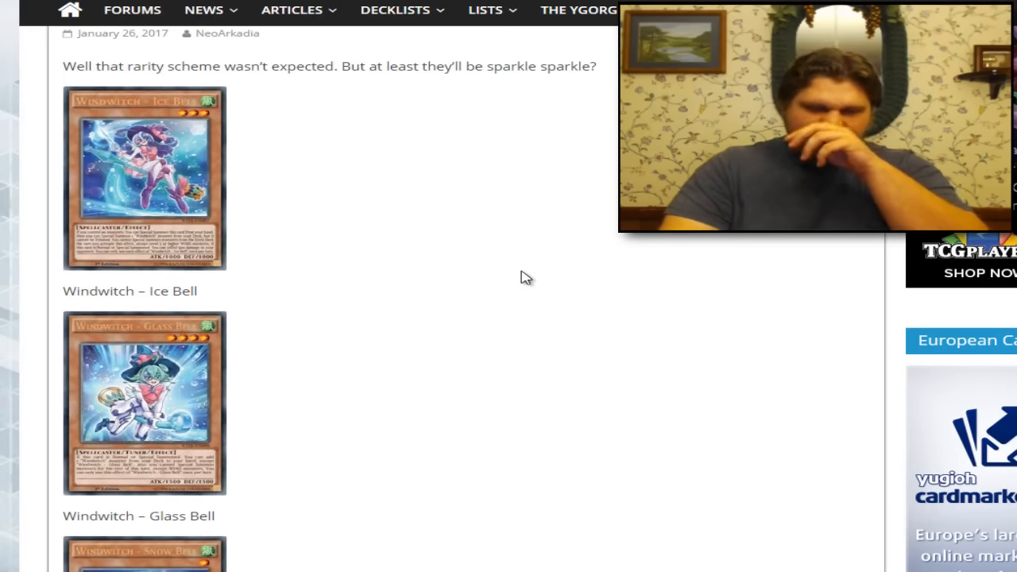
scroll("down", 3)
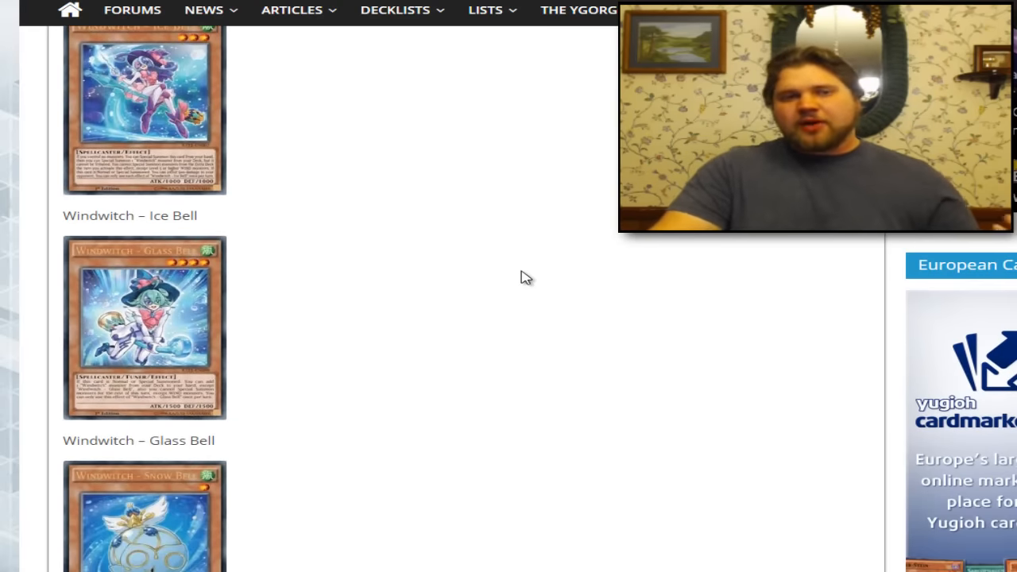
scroll("down", 3)
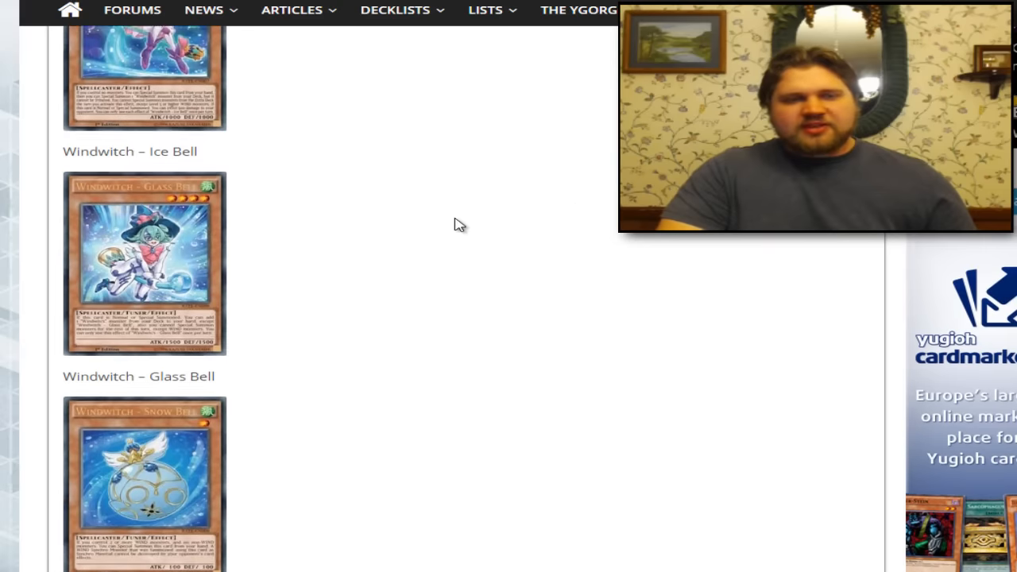
scroll("down", 3)
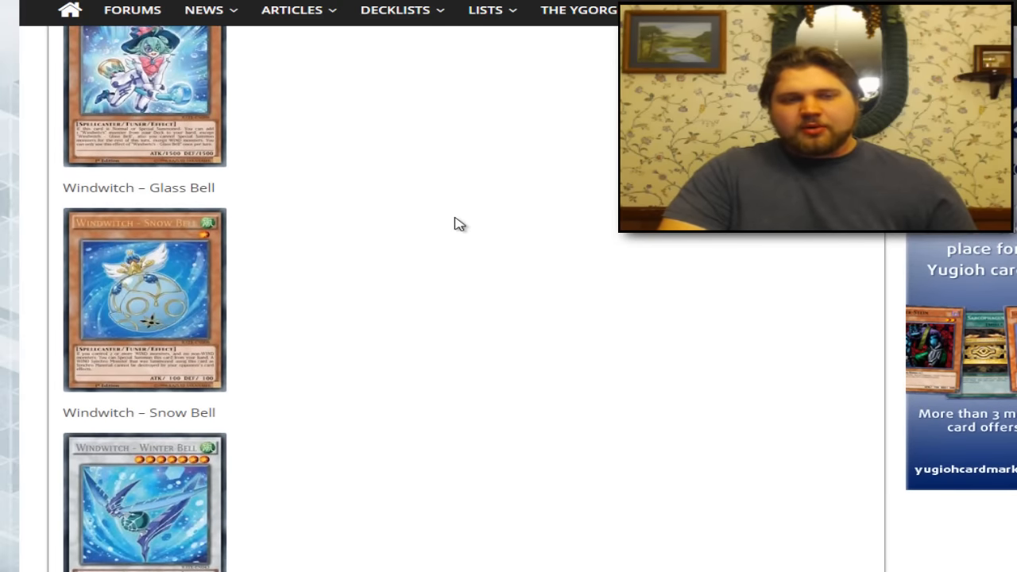
scroll("up", 3)
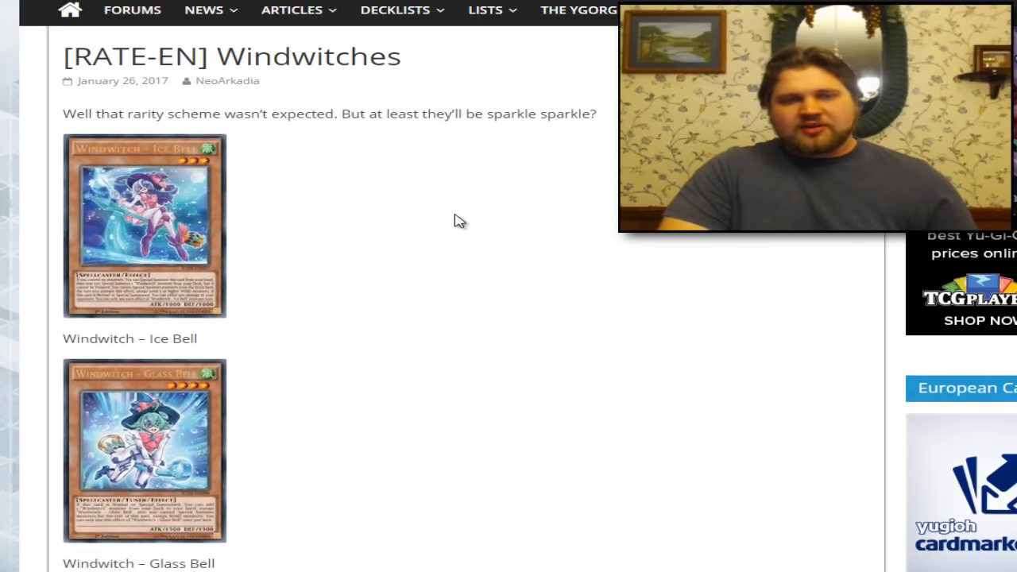
scroll("down", 3)
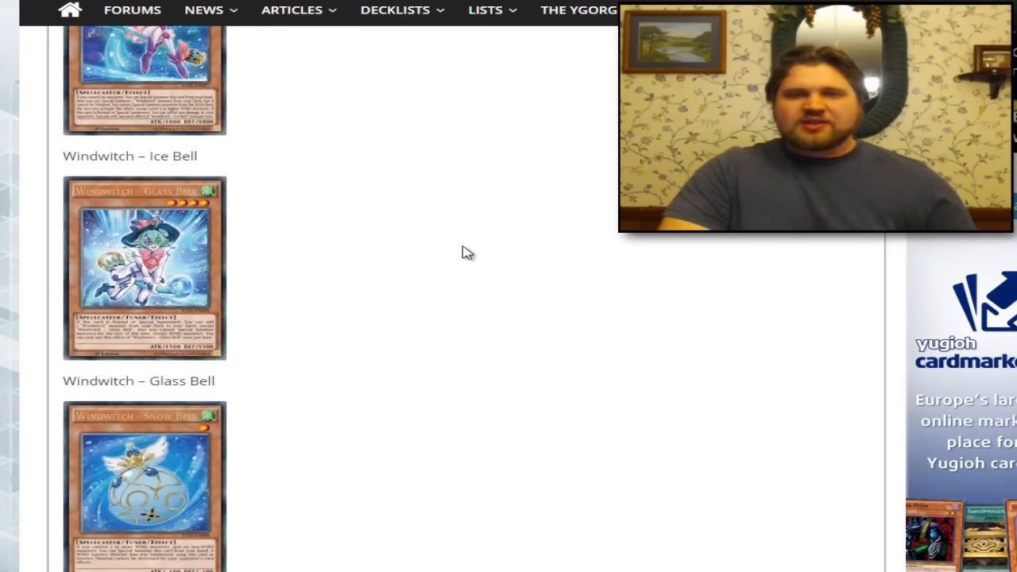
scroll("down", 3)
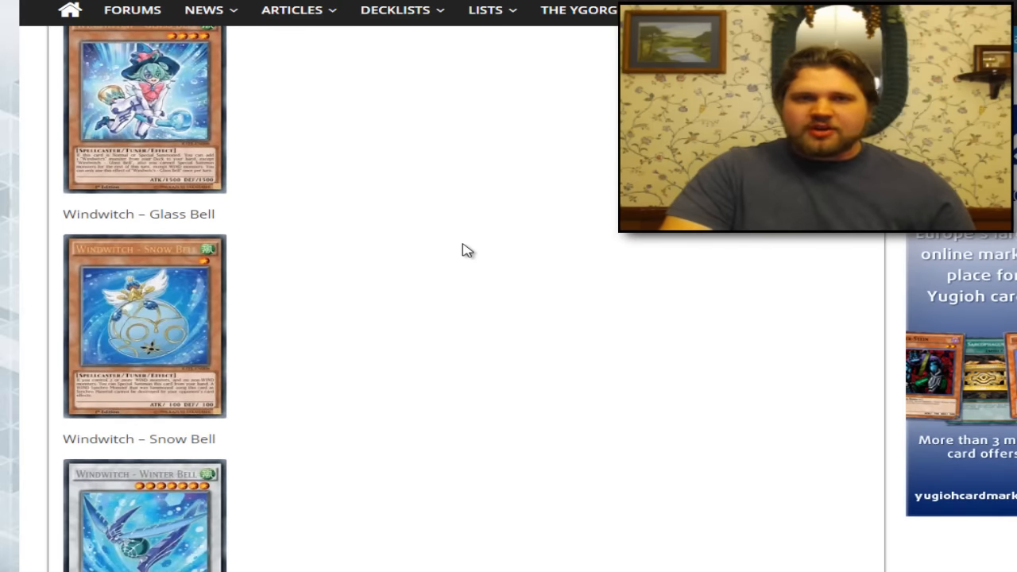
scroll("down", 3)
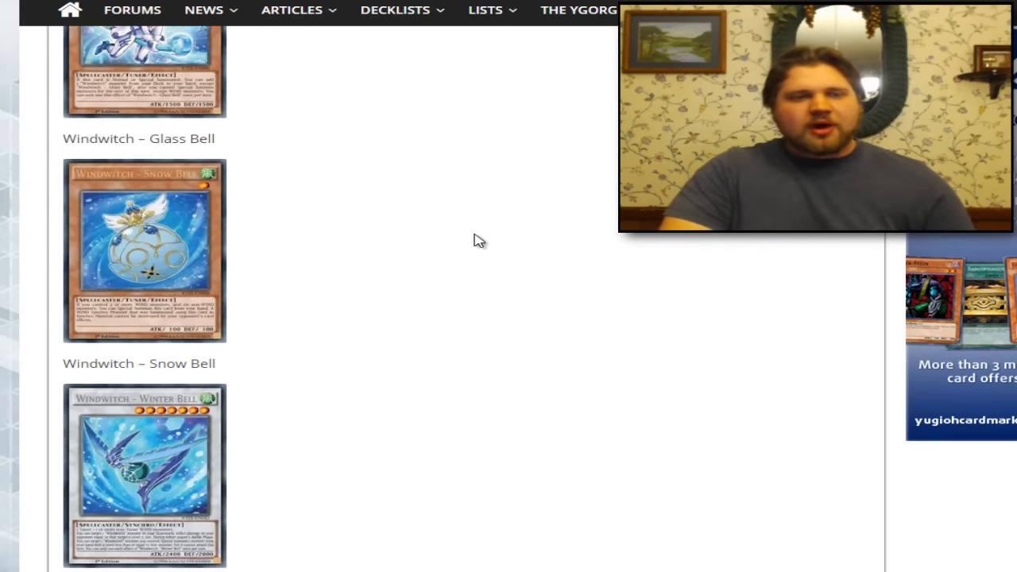
scroll("down", 3)
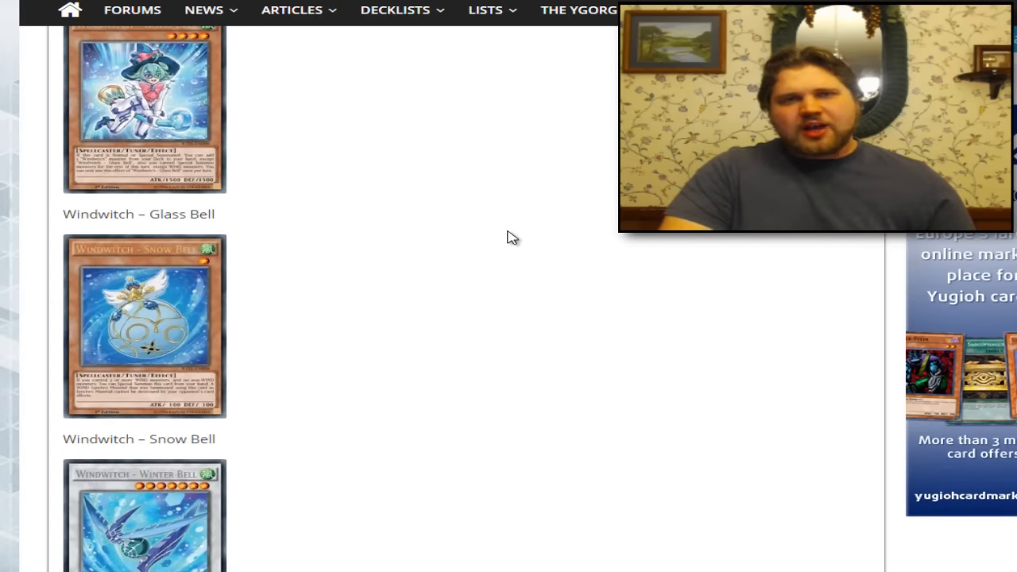
scroll("up", 3)
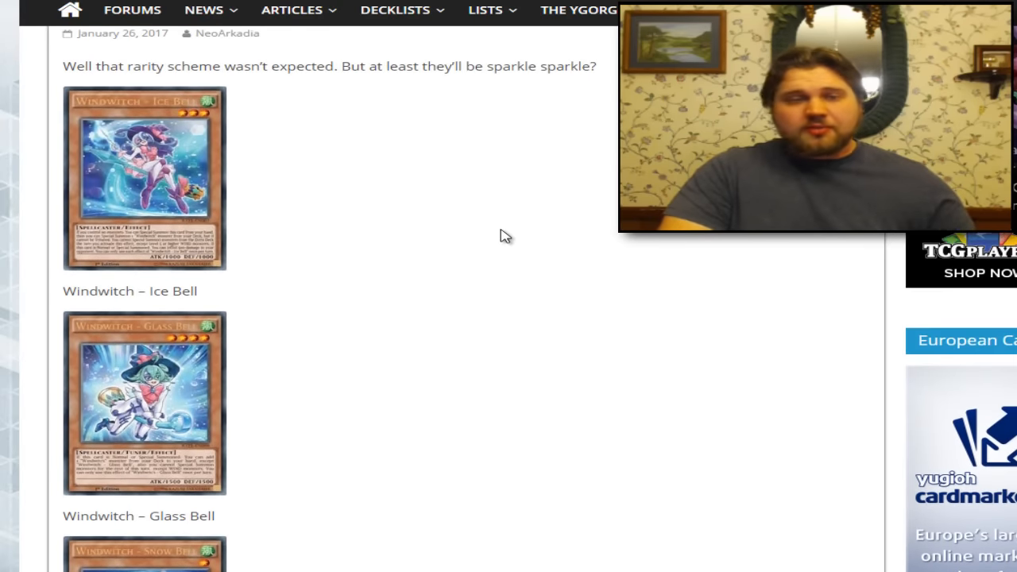
scroll("up", 3)
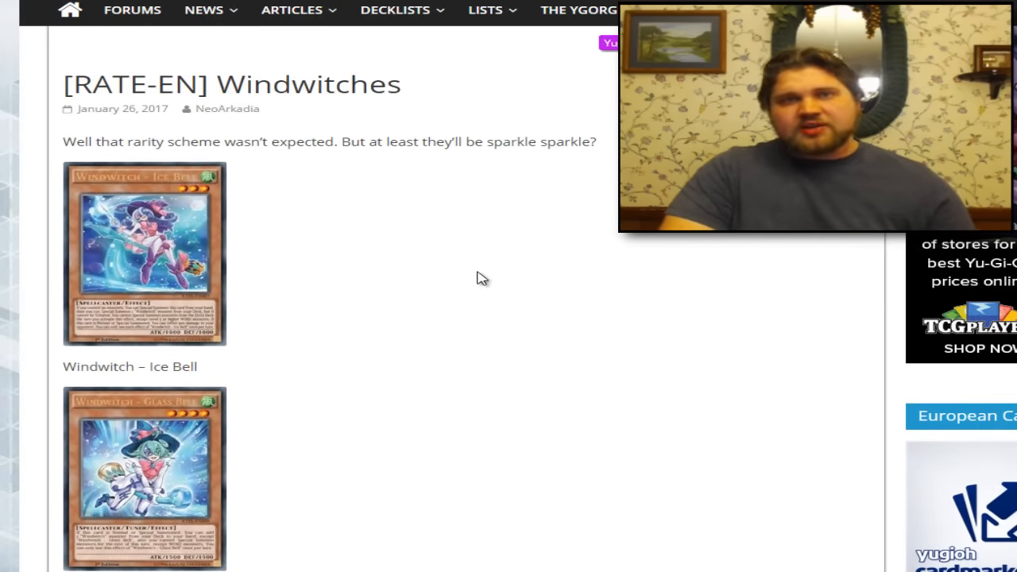
scroll("down", 3)
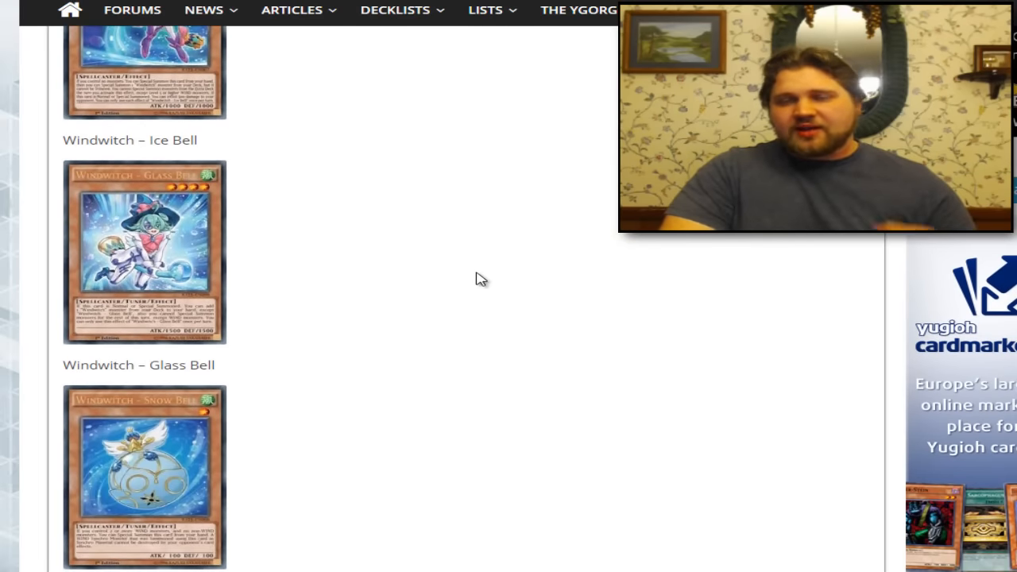
scroll("down", 3)
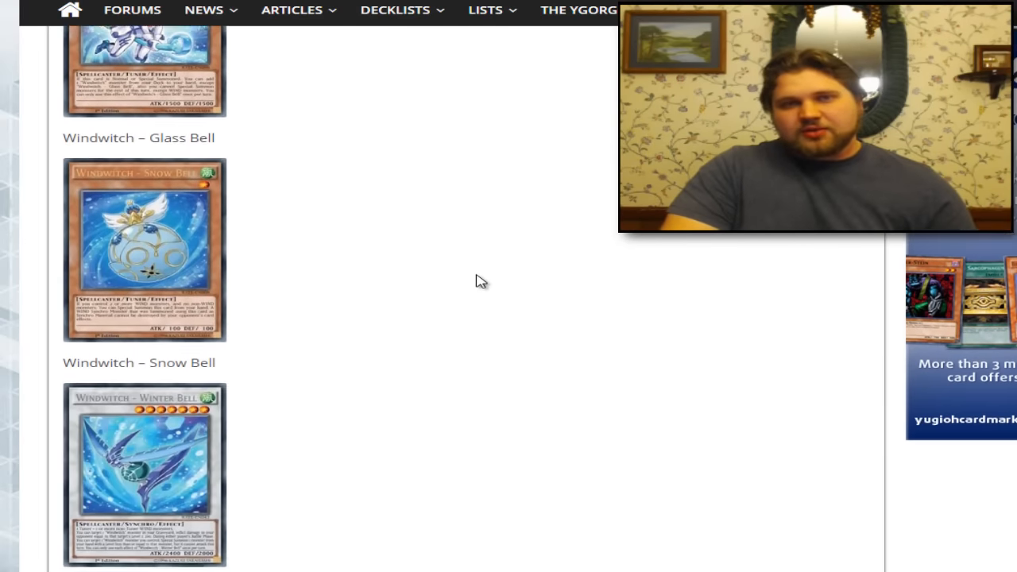
scroll("down", 3)
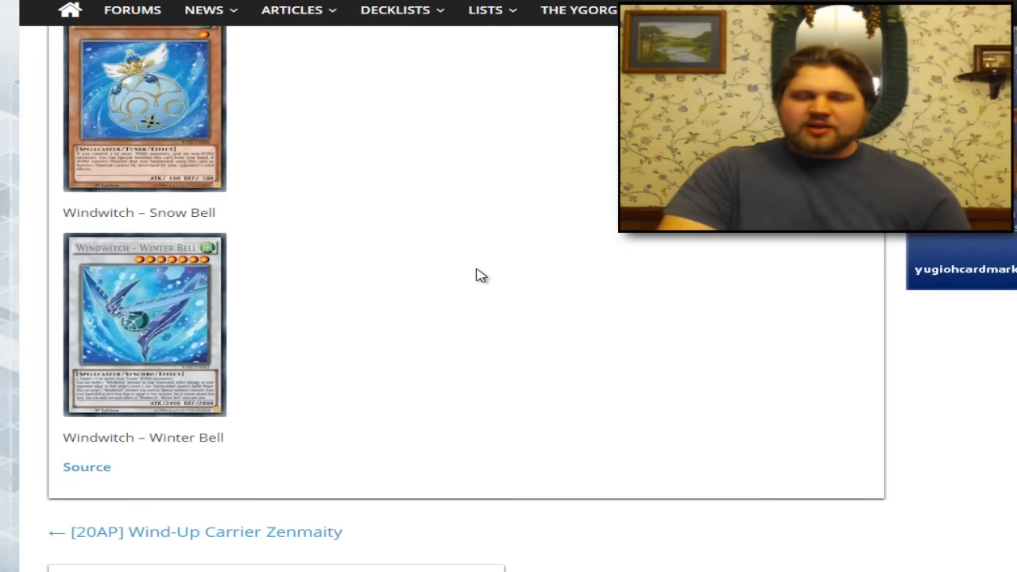
scroll("up", 3)
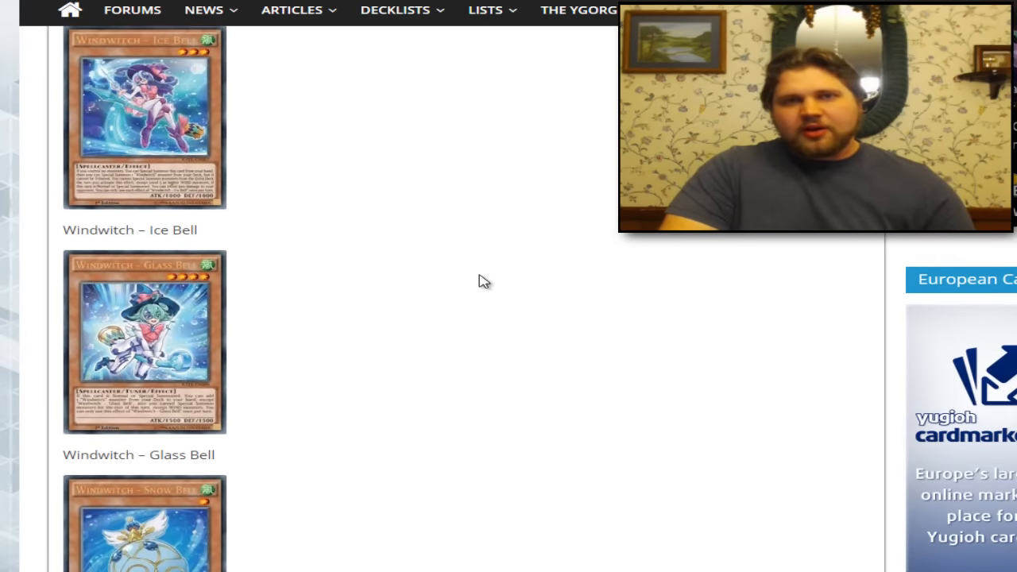
scroll("up", 3)
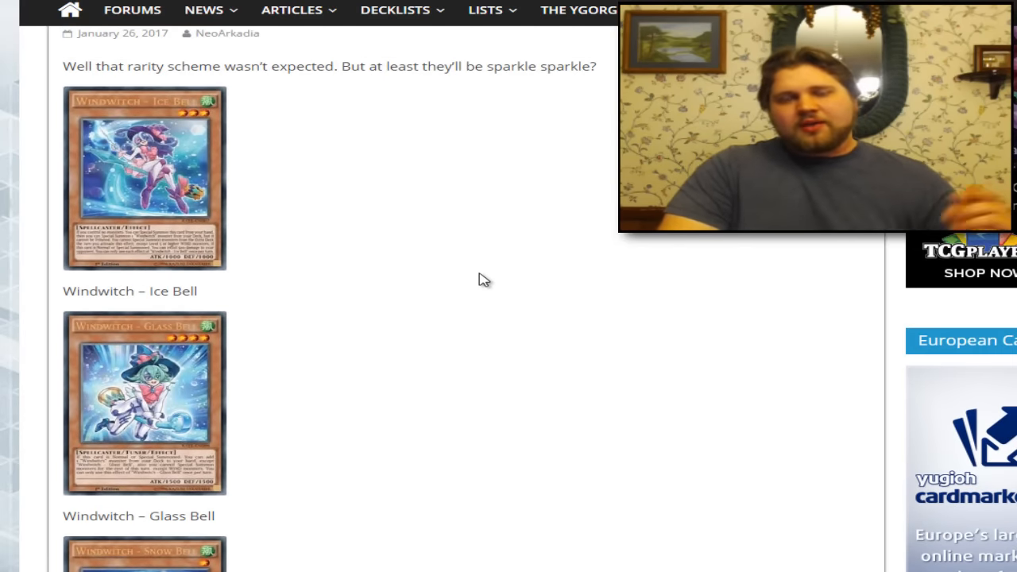
scroll("down", 3)
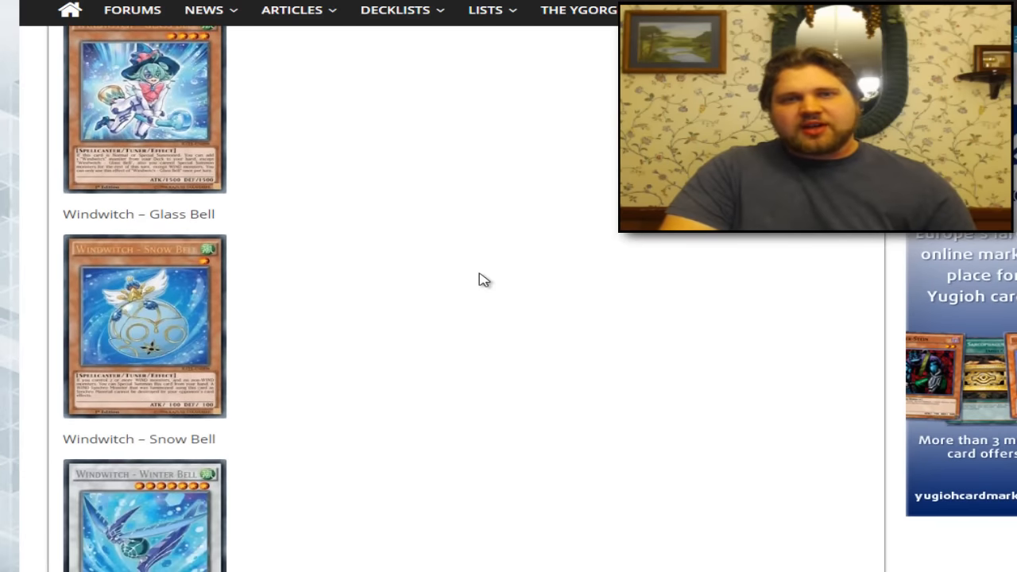
scroll("down", 3)
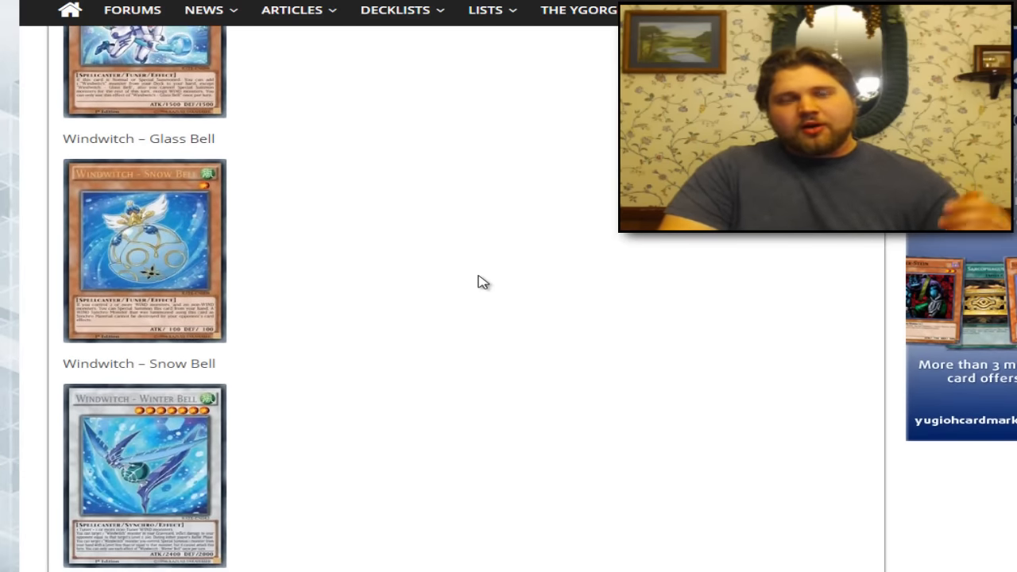
scroll("down", 3)
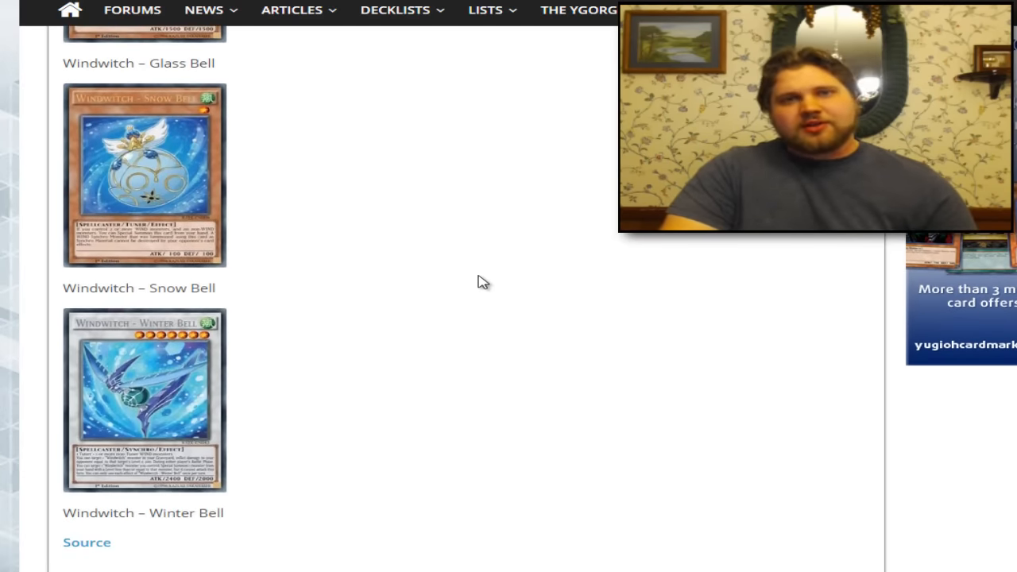
scroll("up", 3)
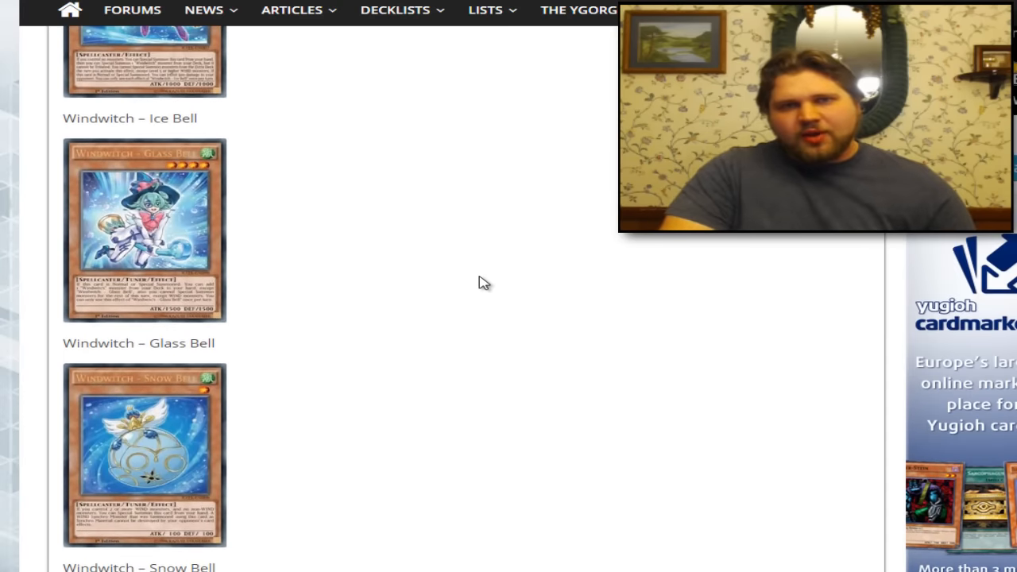
scroll("up", 3)
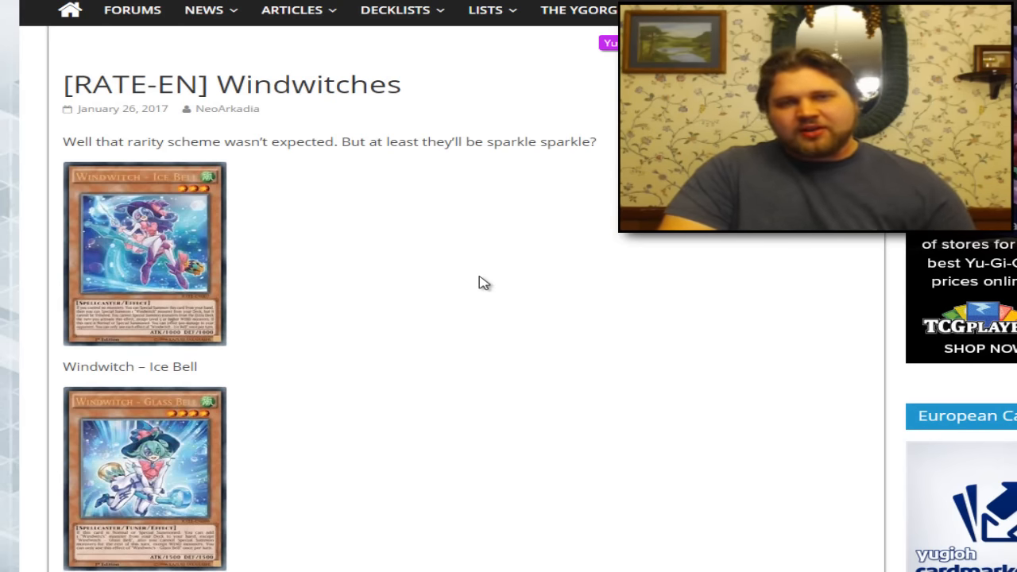
scroll("down", 3)
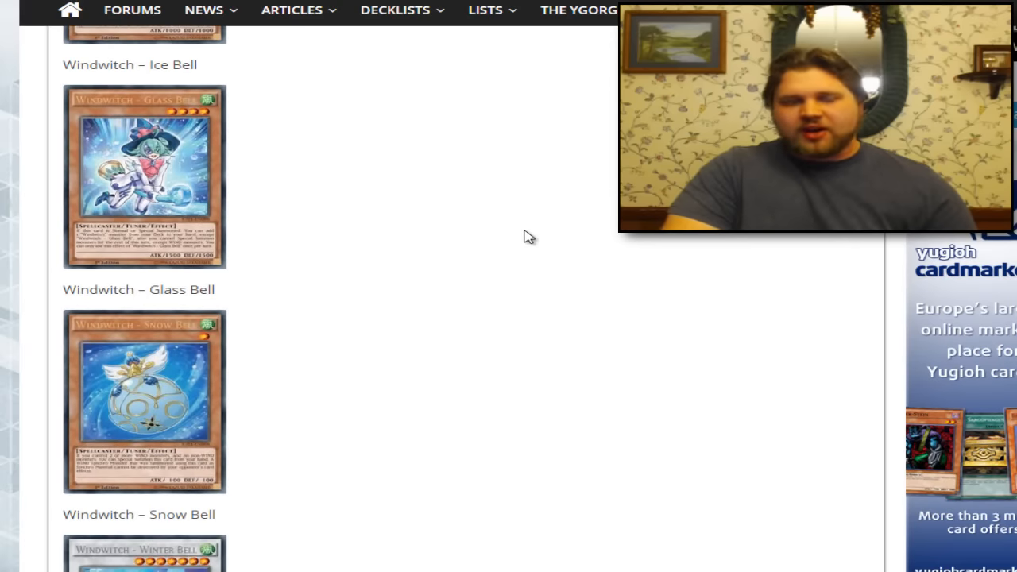
scroll("up", 3)
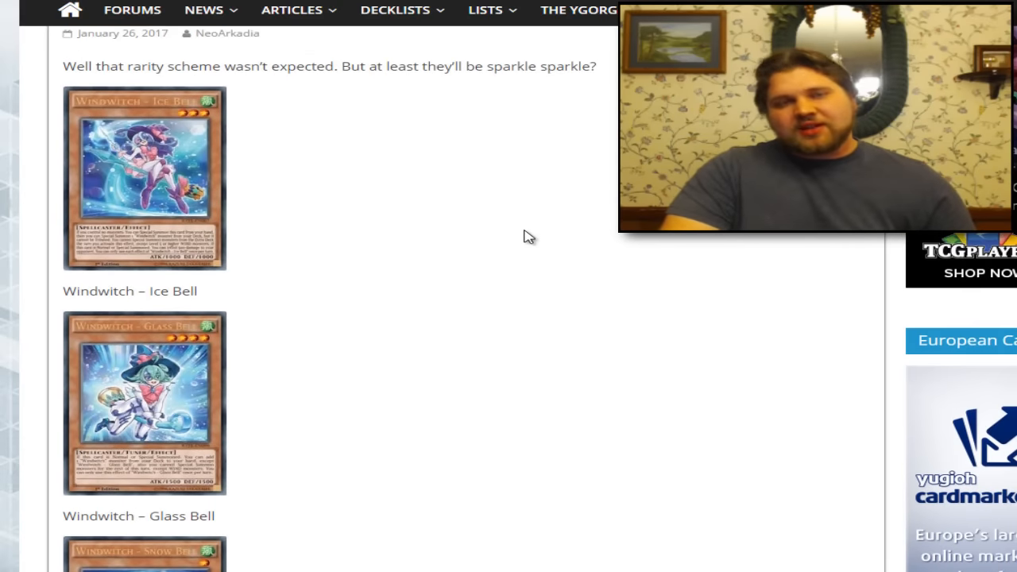
scroll("down", 3)
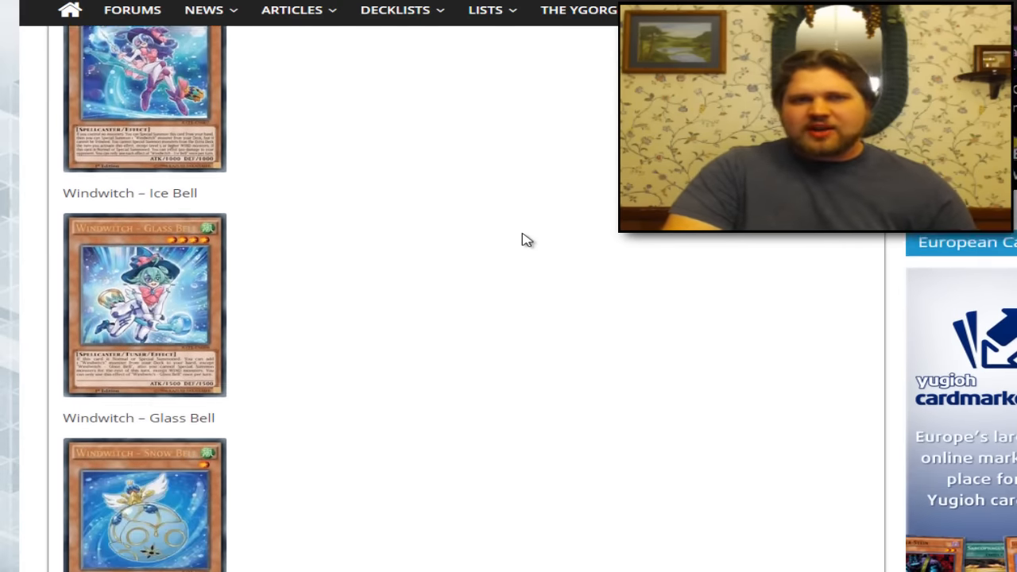
scroll("down", 3)
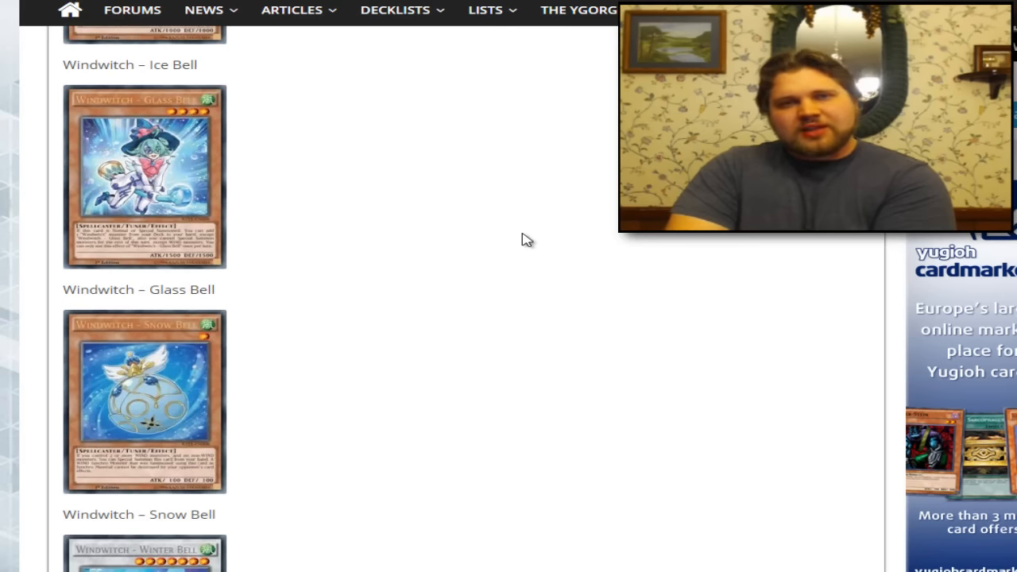
scroll("down", 3)
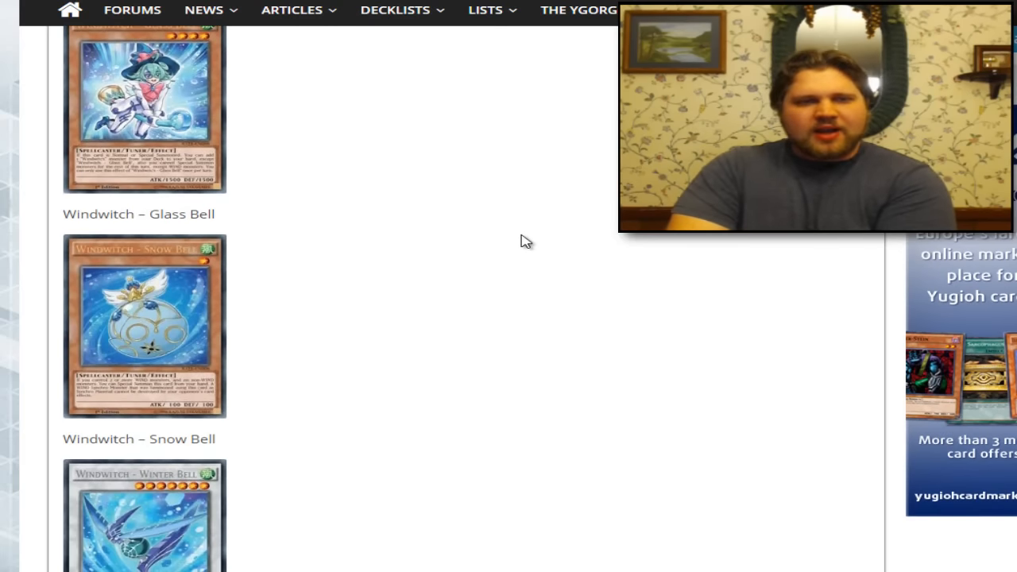
scroll("down", 3)
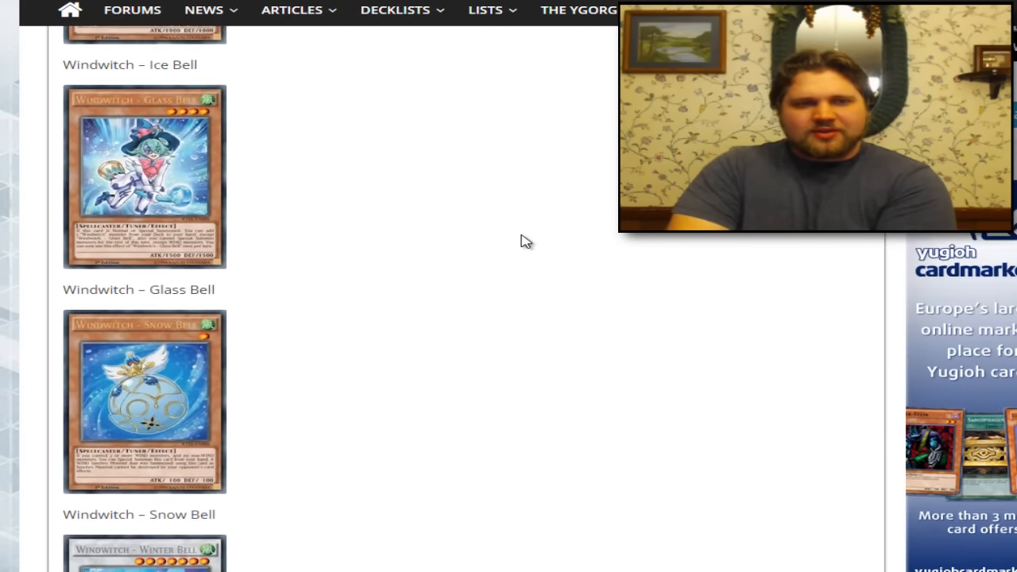
scroll("up", 3)
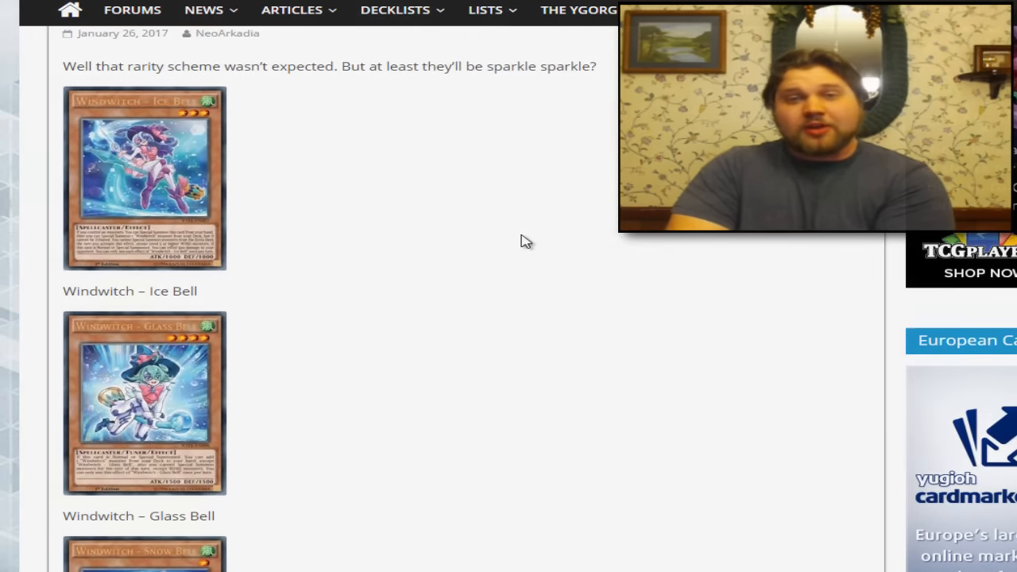